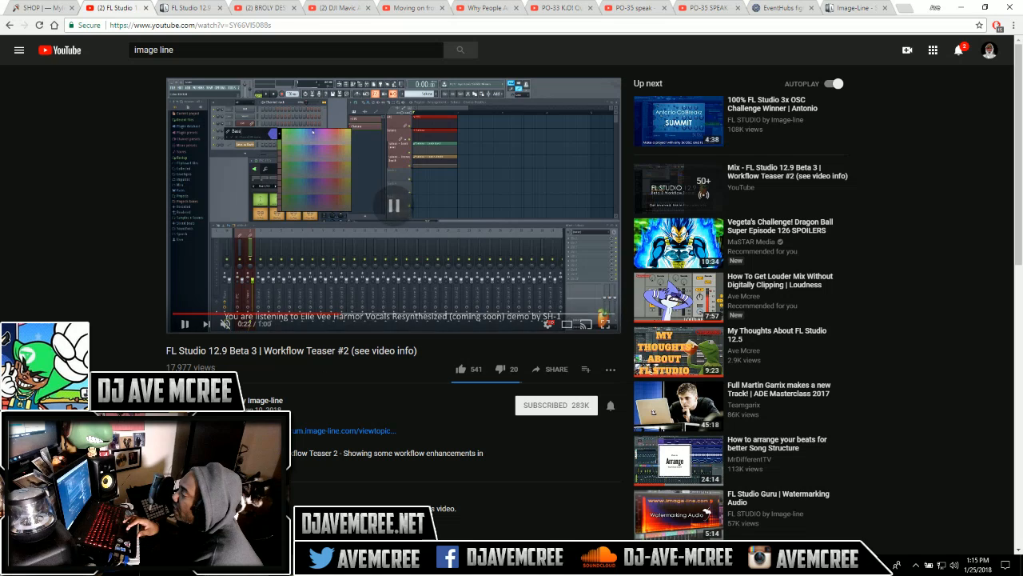
- Pause the FL Studio 12.9 Beta 3 Workflow Teaser #2 video at 0:22
left_click(863, 7)
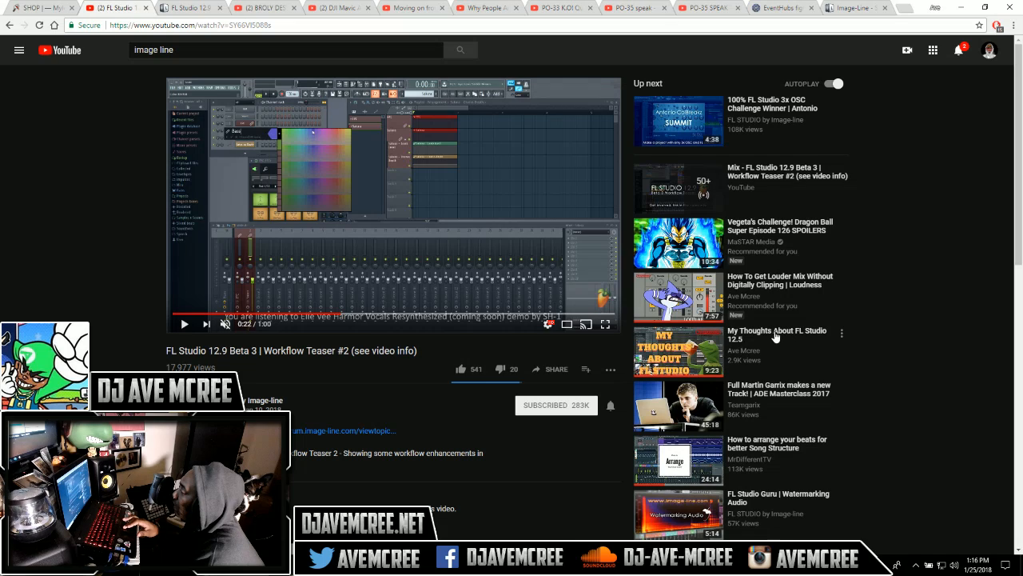
mouse_move(778, 335)
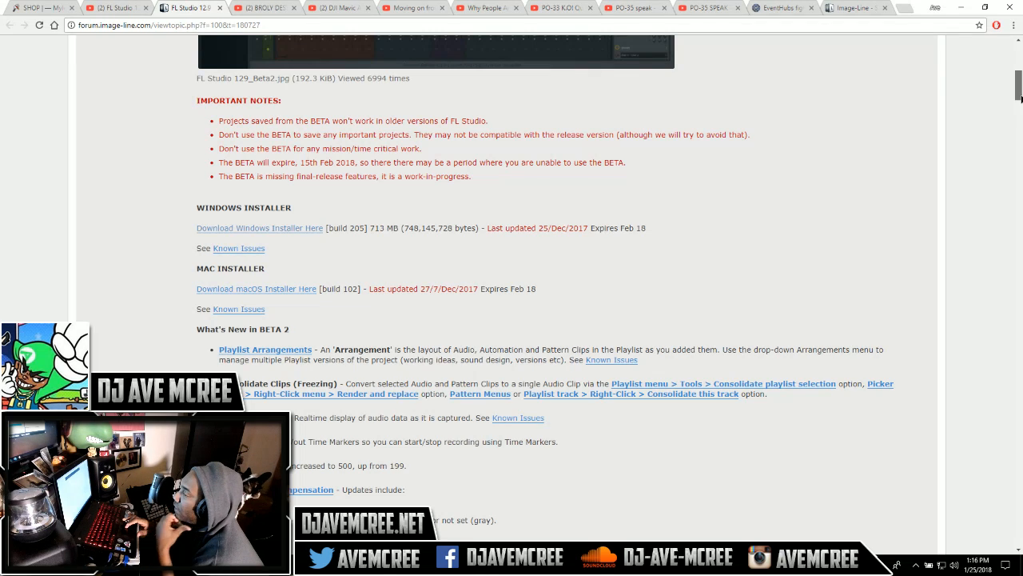
- Scroll the beta thread down to the installer downloads and What's New in BETA 2 list
scroll("down", 3)
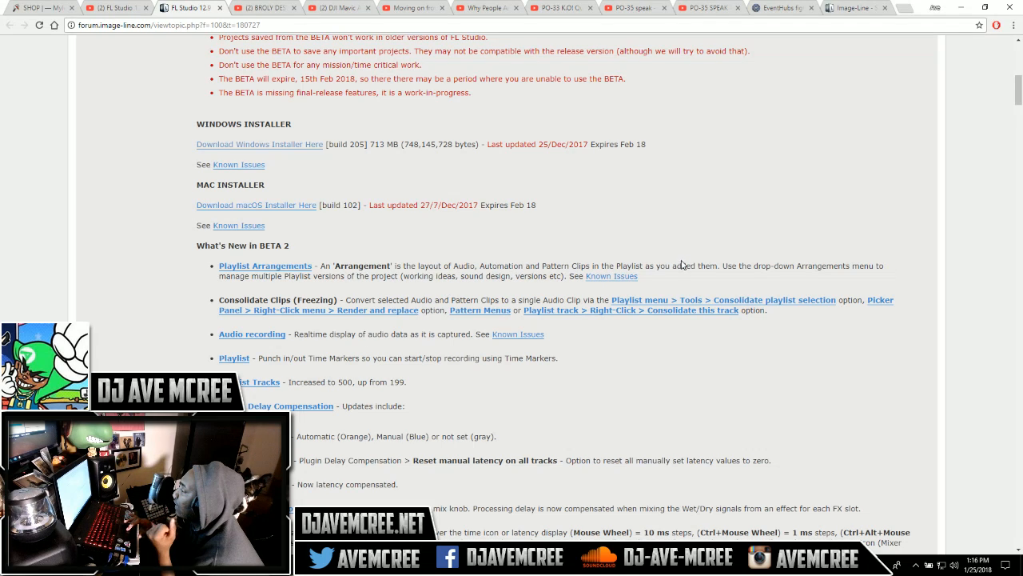
mouse_move(897, 265)
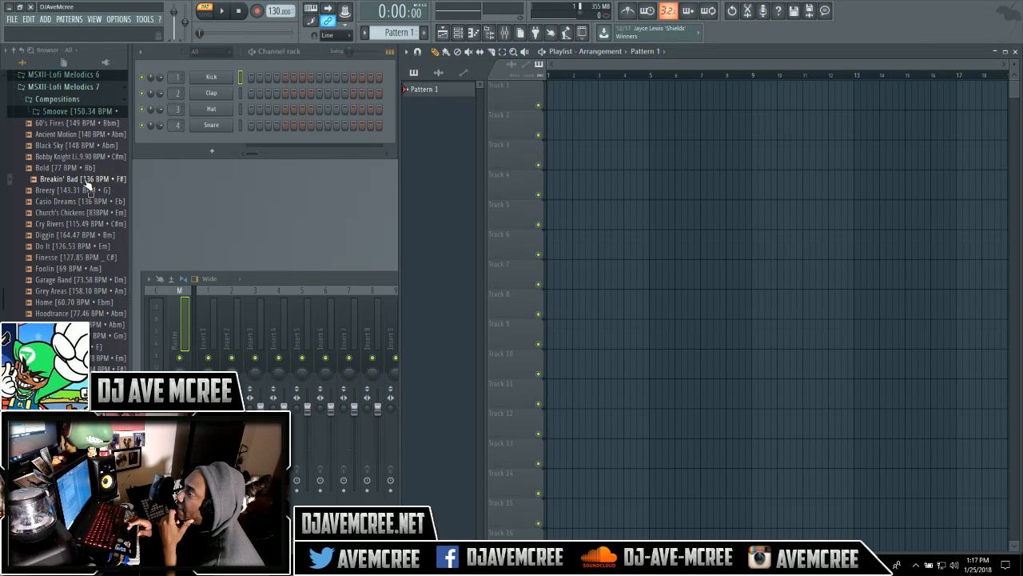
- Drag Black Sky [148 BPM • Abm] from the Browser onto bar 1 of Track 1
left_click_drag(87, 178, 554, 112)
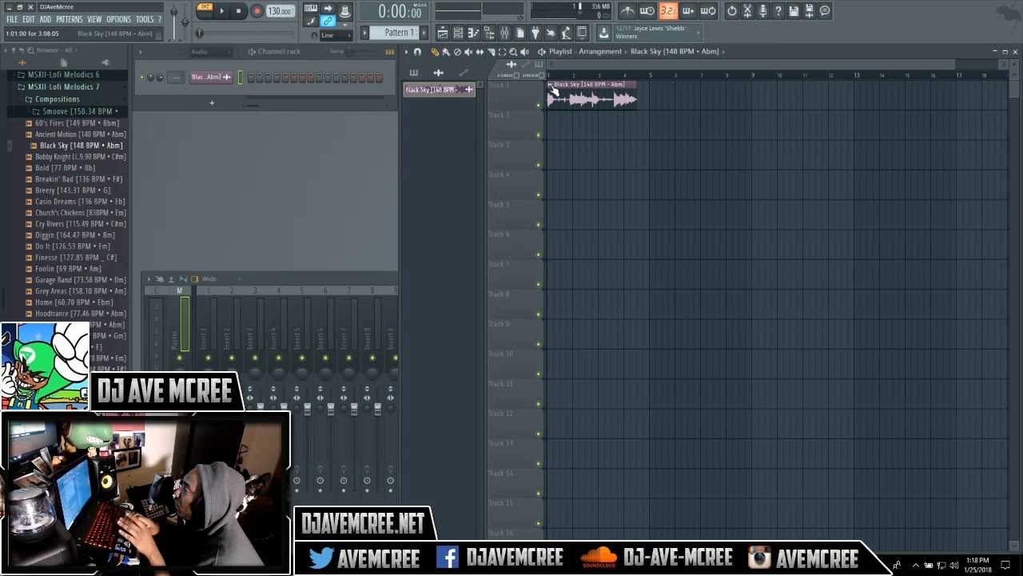
- Detect Black Sky's tempo and confirm the estimated 148 BPM
right_click(583, 96)
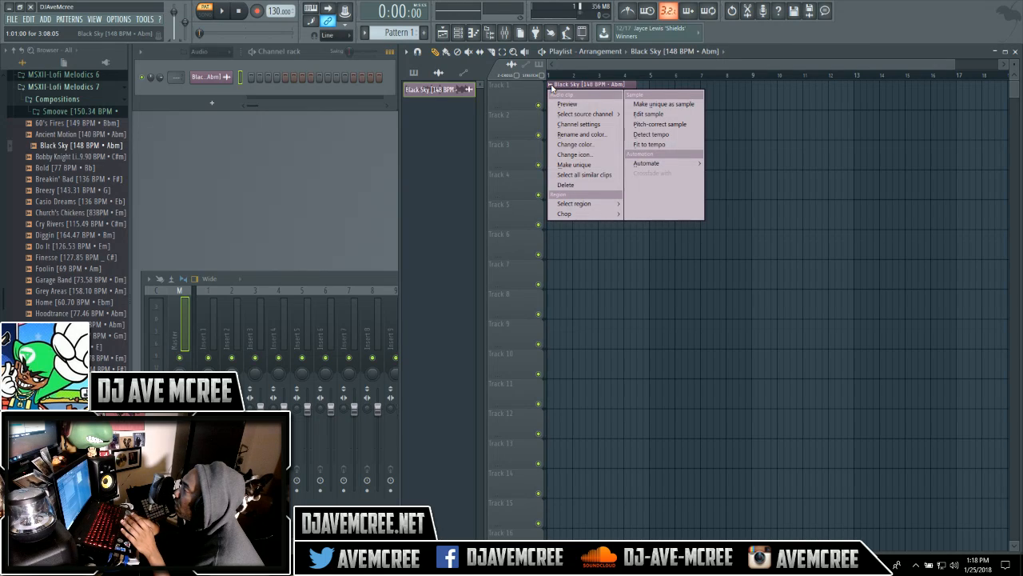
mouse_move(651, 135)
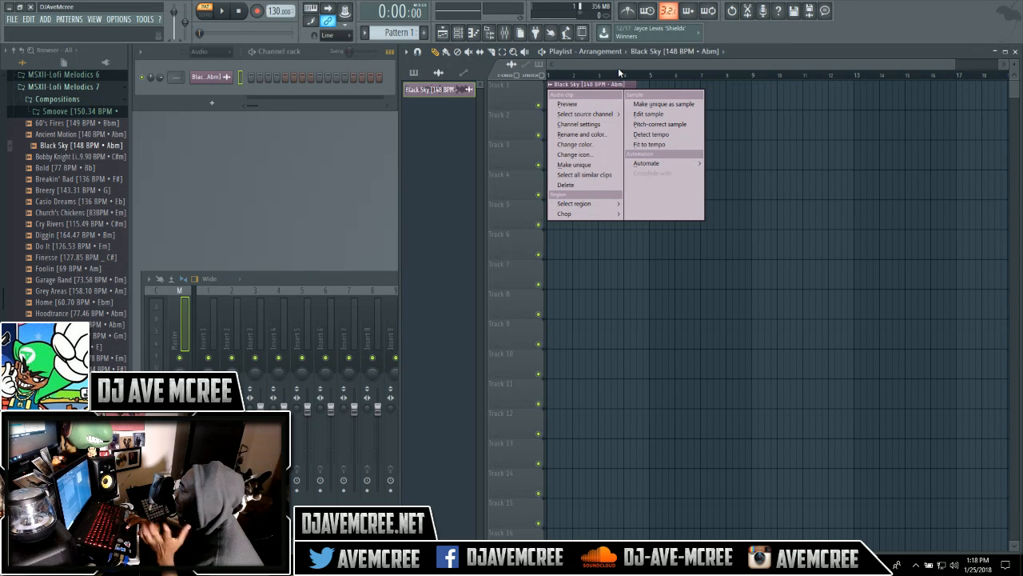
mouse_move(660, 124)
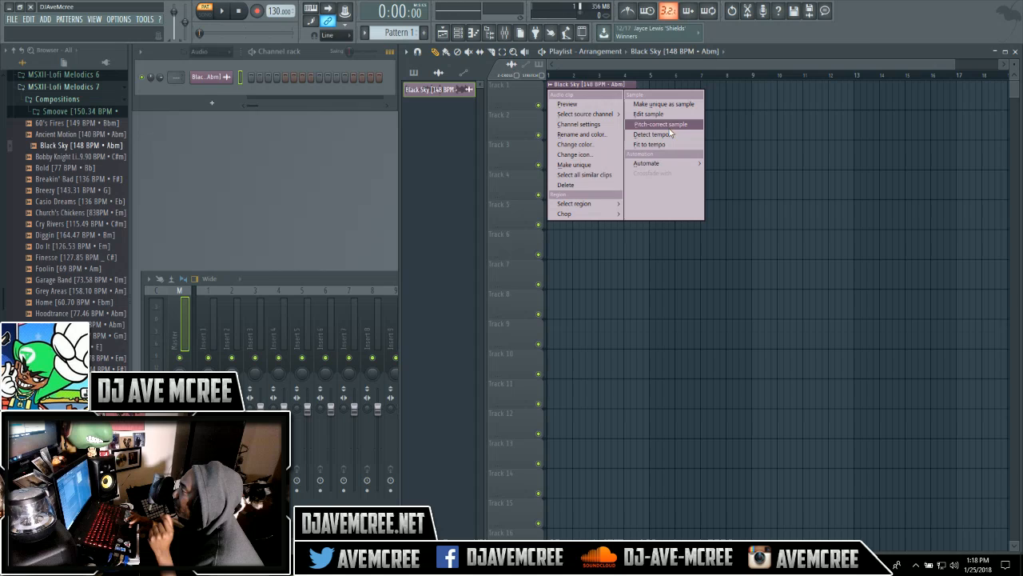
left_click(650, 133)
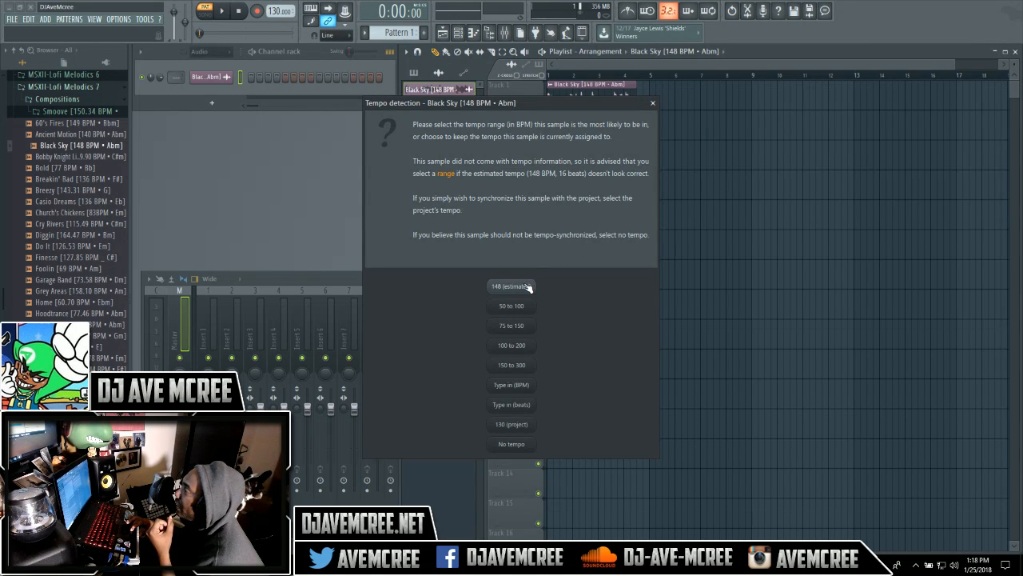
left_click(511, 287)
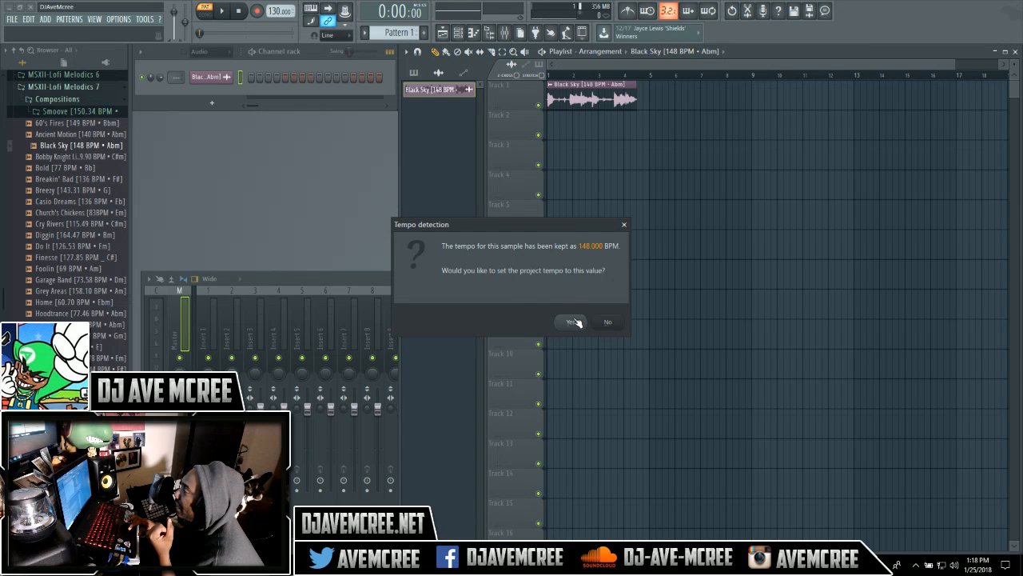
left_click(569, 322)
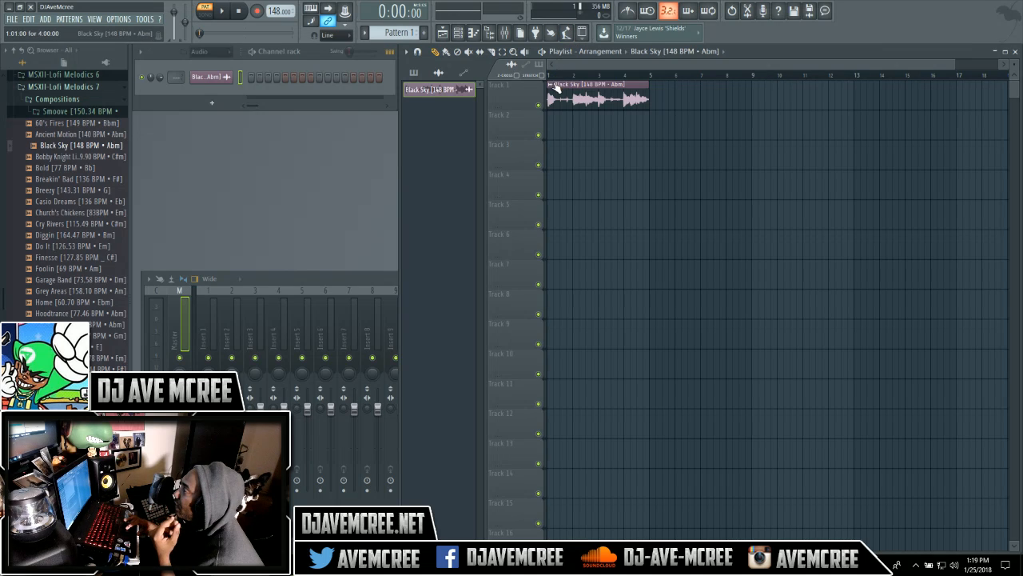
- Fit the Black Sky clip to its 148 BPM tempo
right_click(600, 96)
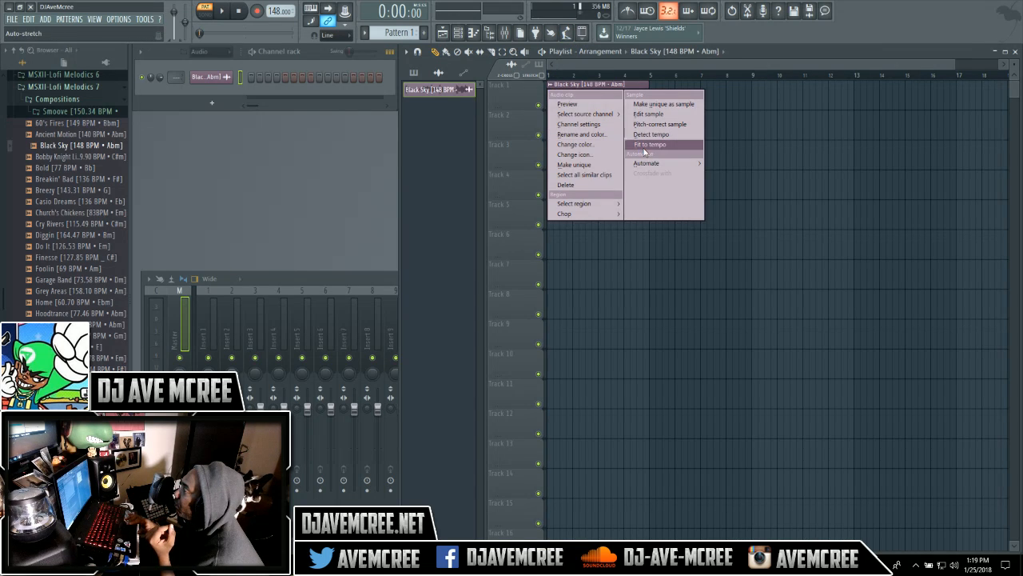
left_click(649, 144)
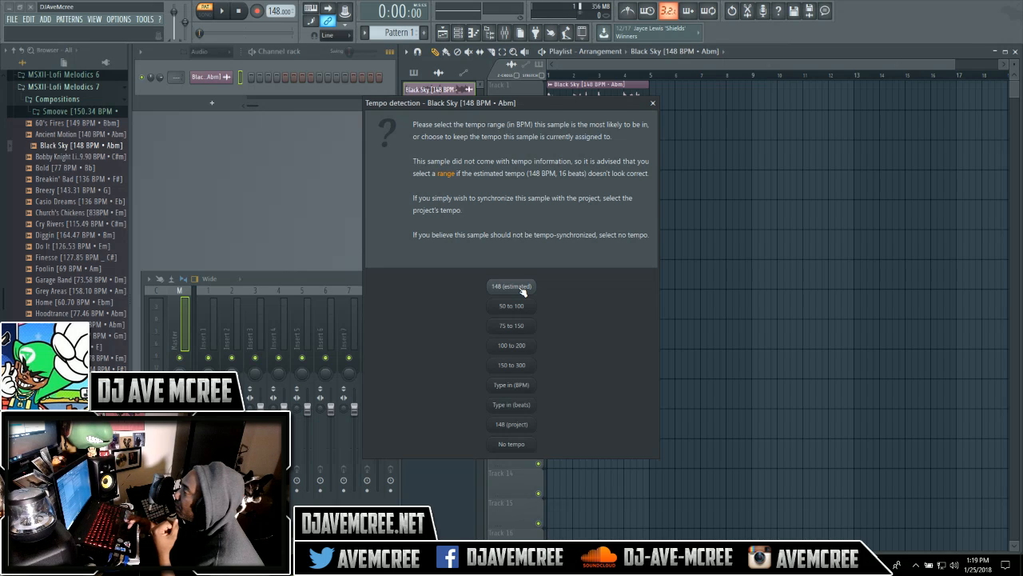
left_click(511, 286)
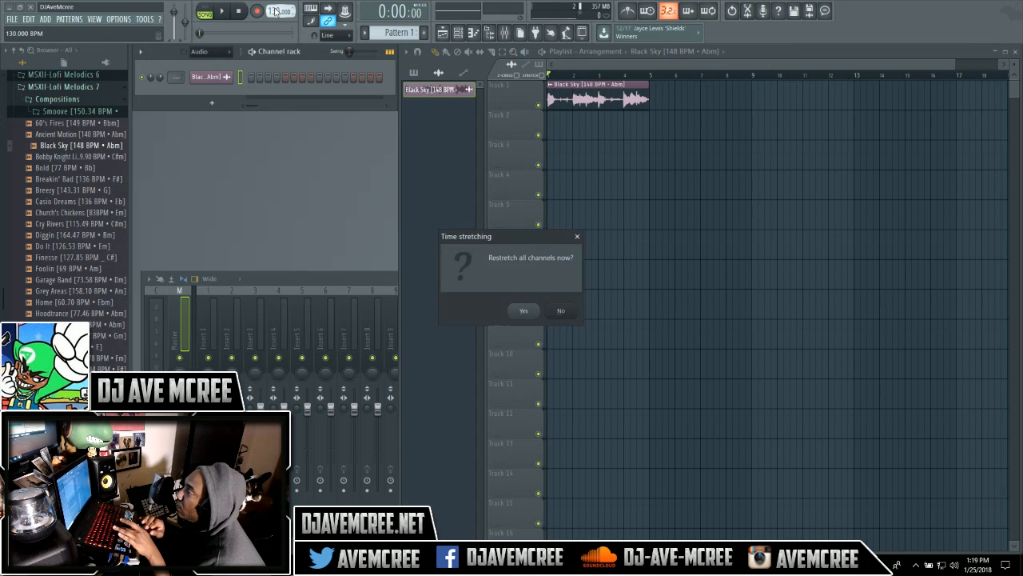
- Restretch all channels and set Black Sky's time-stretching mode to Stretch
left_click(523, 310)
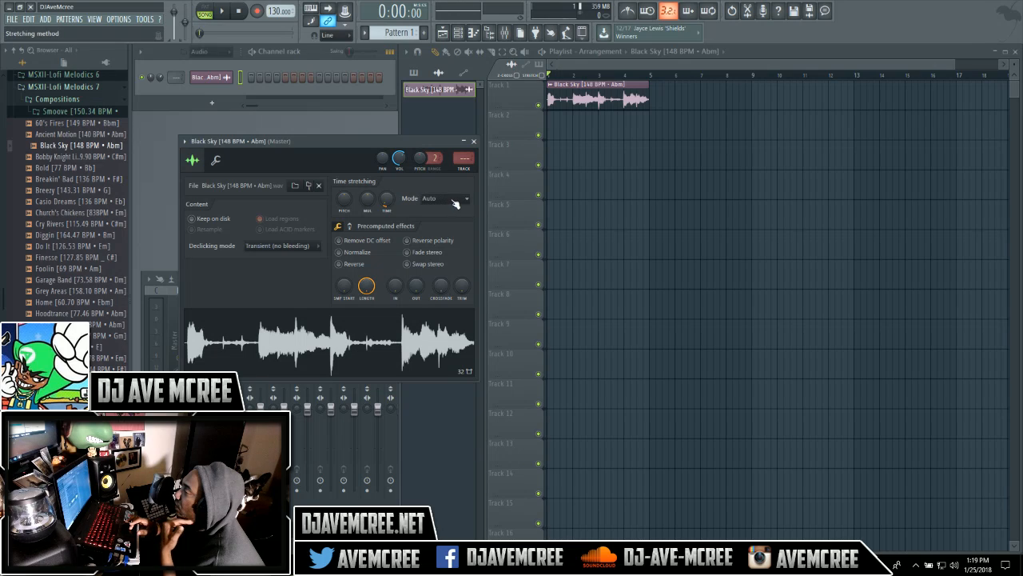
left_click(445, 197)
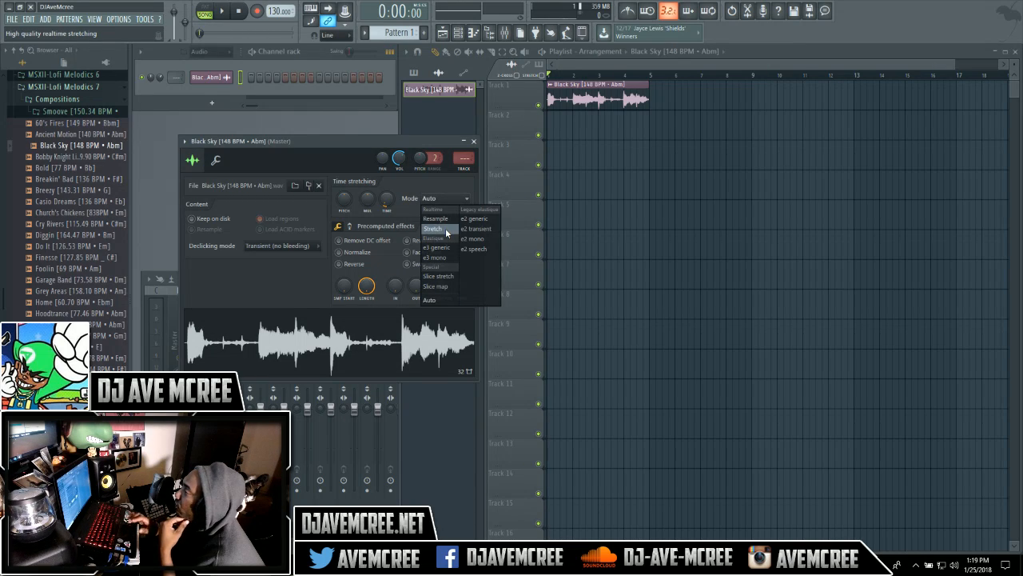
left_click(433, 228)
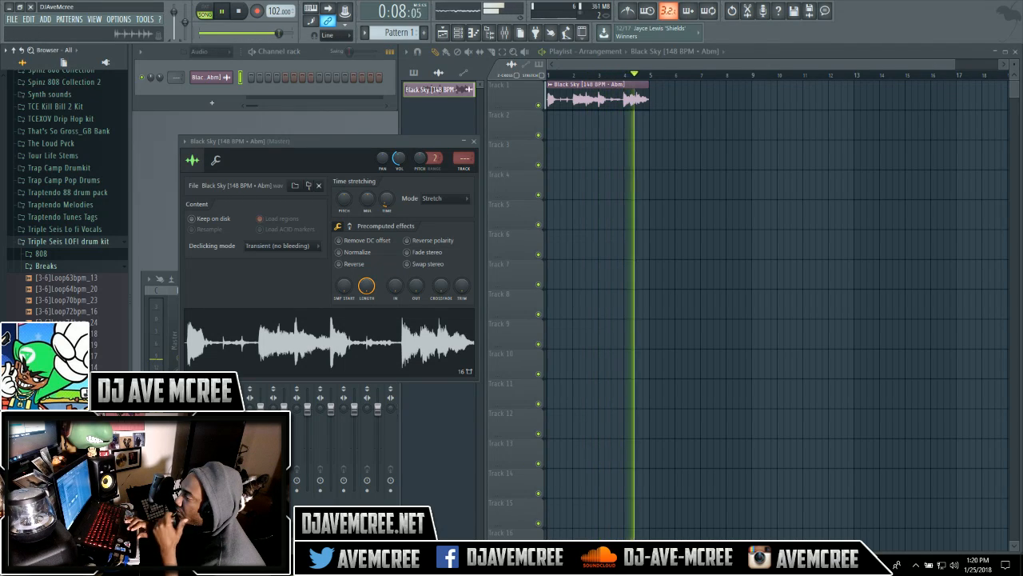
- Place Loop93bpm_2 on Track 2 and repeat it up to bar 5
left_click_drag(65, 300, 559, 140)
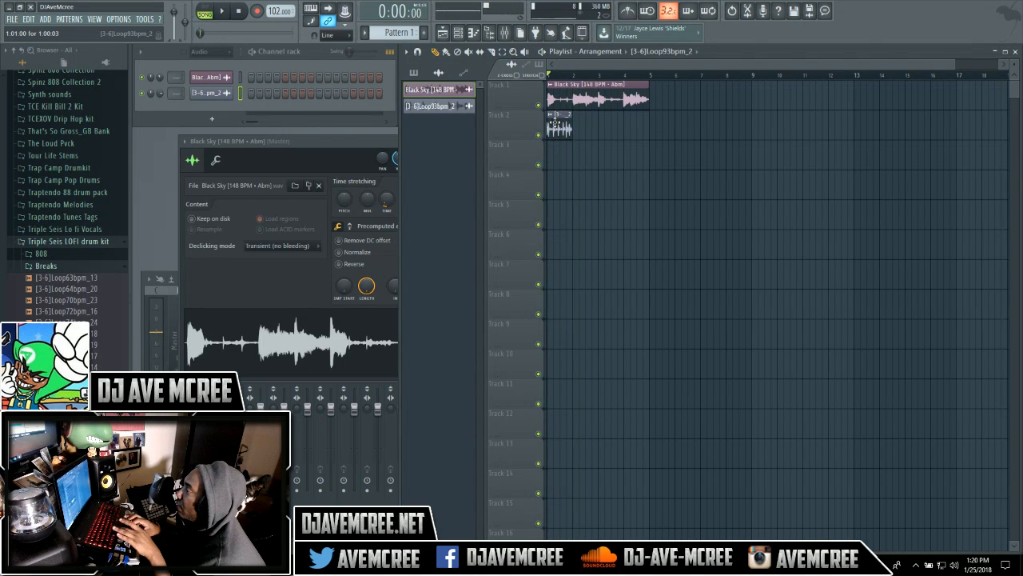
left_click(219, 11)
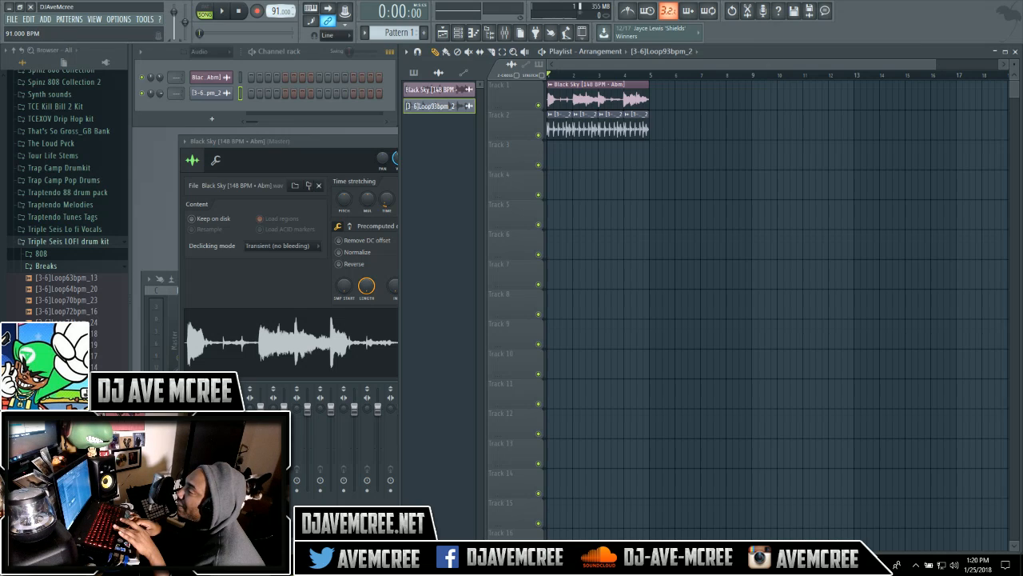
- Set the tempo to 88, restretch all channels, and set Loop93bpm_2 to Stretch mode
left_click(280, 11)
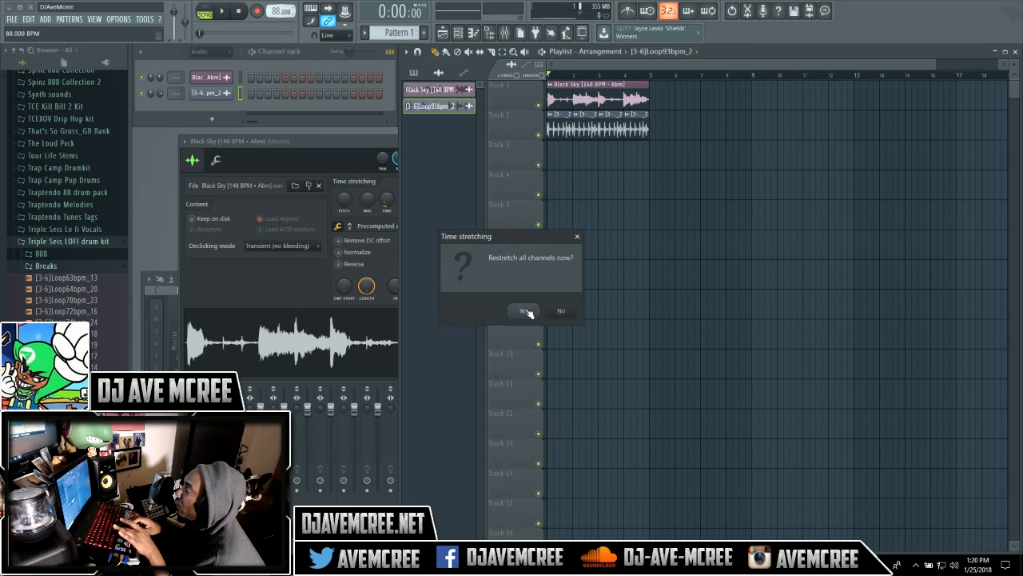
left_click(524, 310)
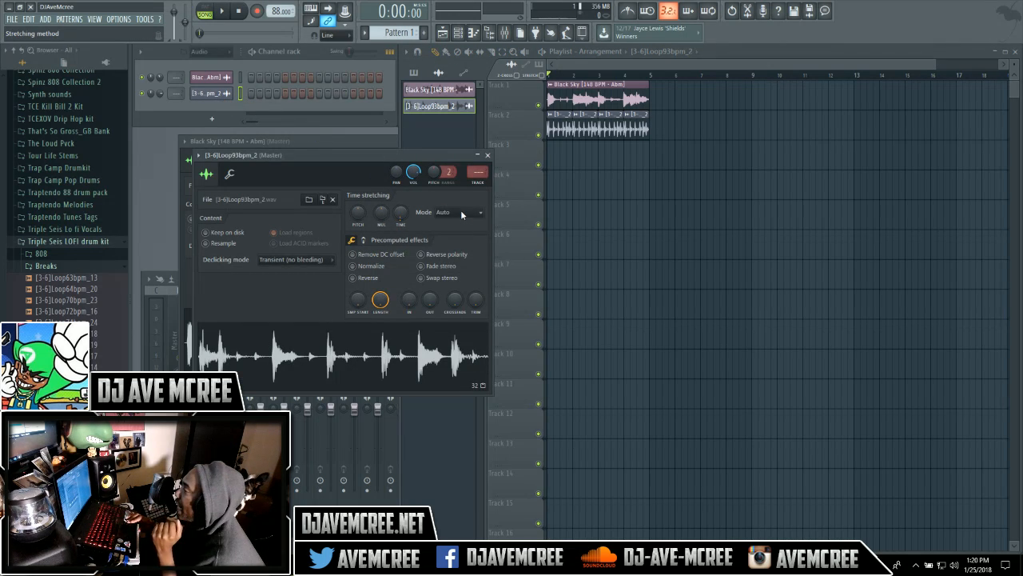
left_click(460, 212)
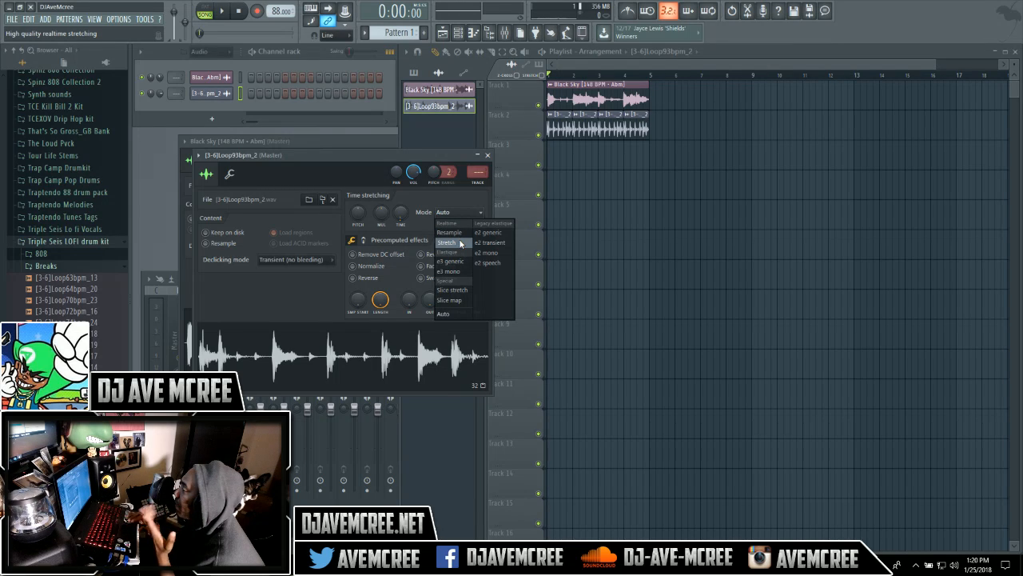
left_click(447, 242)
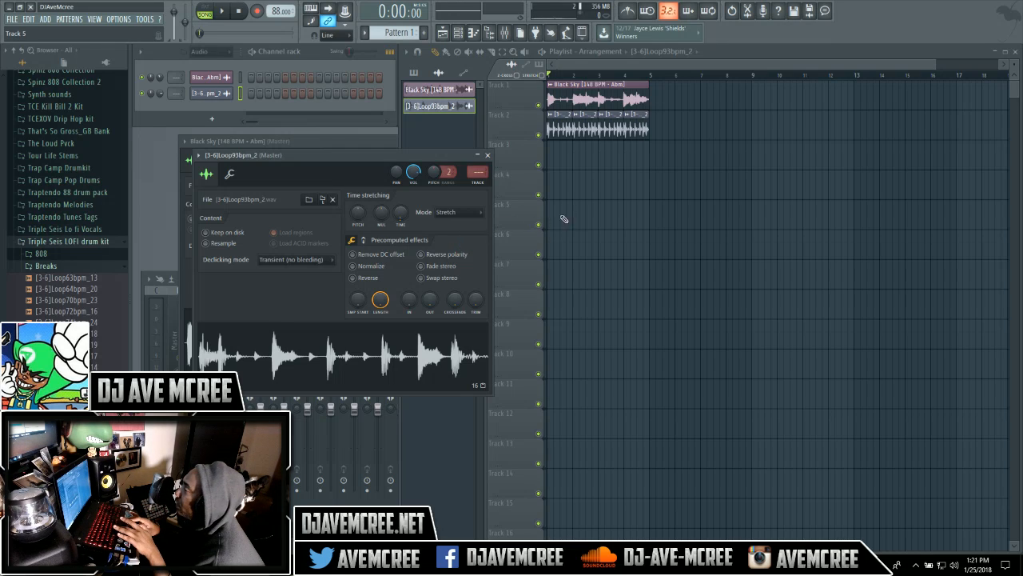
- Play and stop the arrangement, lower the project tempo to 61, then play and stop again
left_click(221, 11)
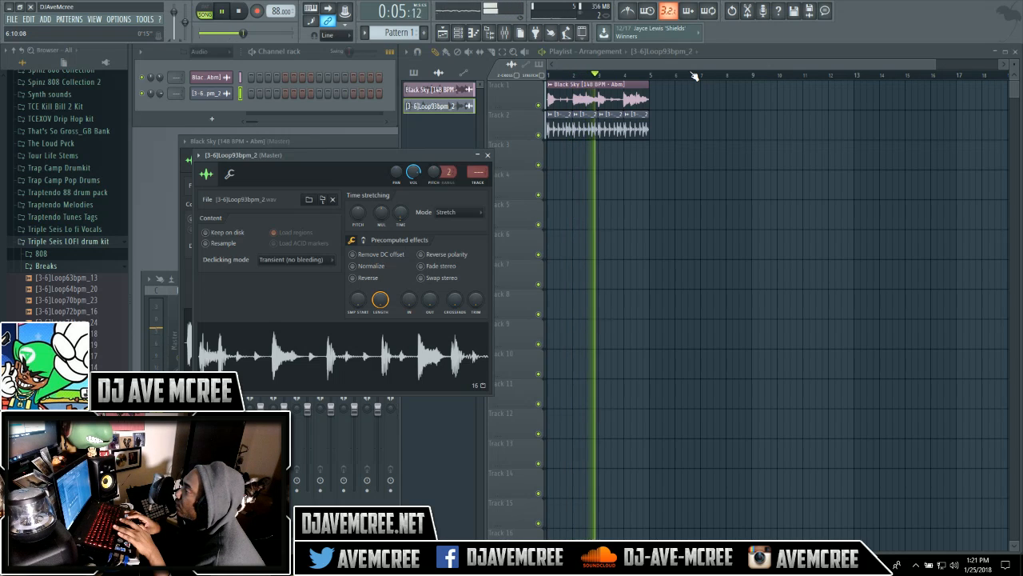
left_click(239, 11)
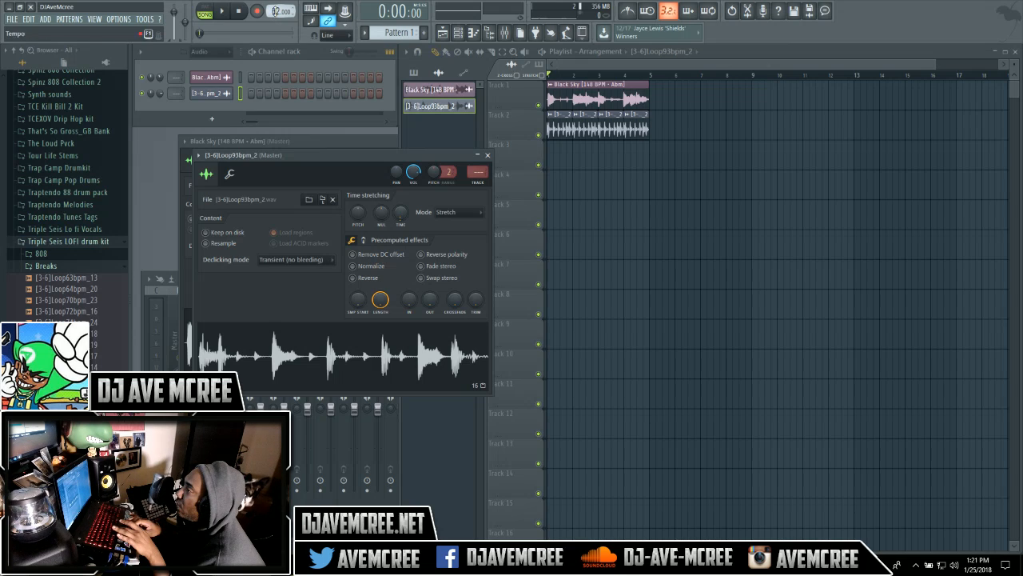
left_click(222, 11)
type("50.000")
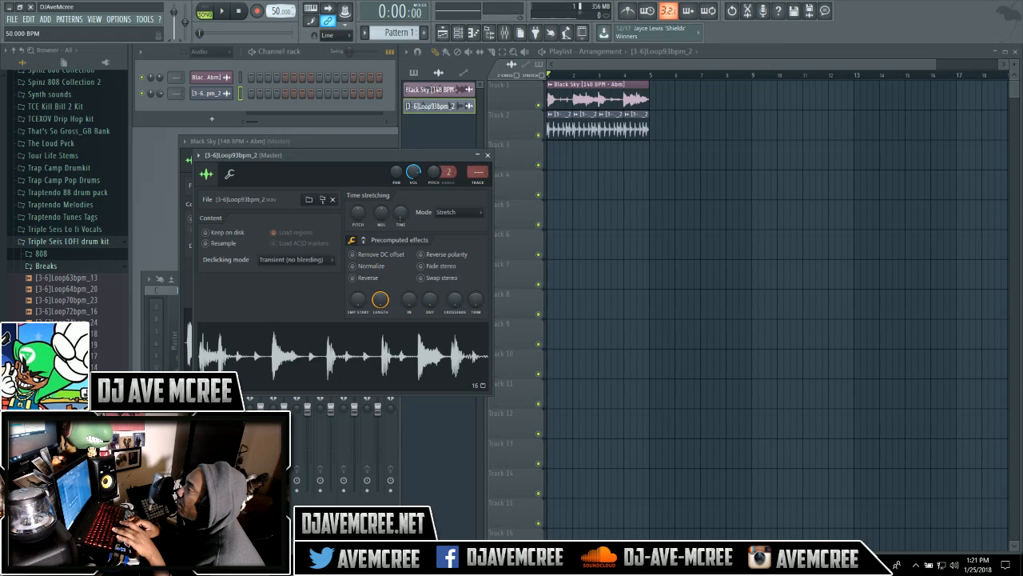
left_click(221, 11)
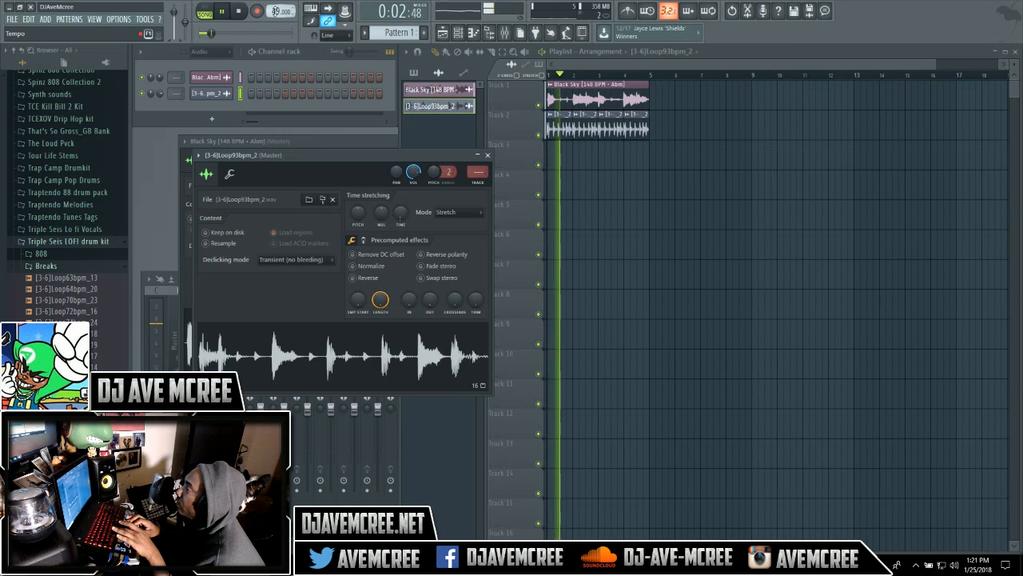
left_click(239, 10)
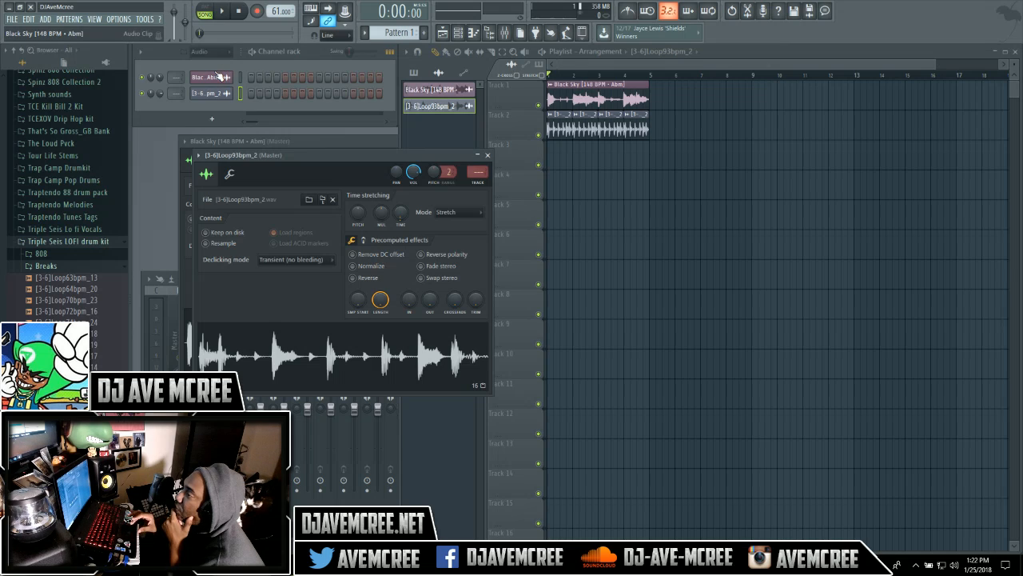
- Replace the Black Sky channel with Slicex and load Loop93bpm_2 into it
right_click(210, 77)
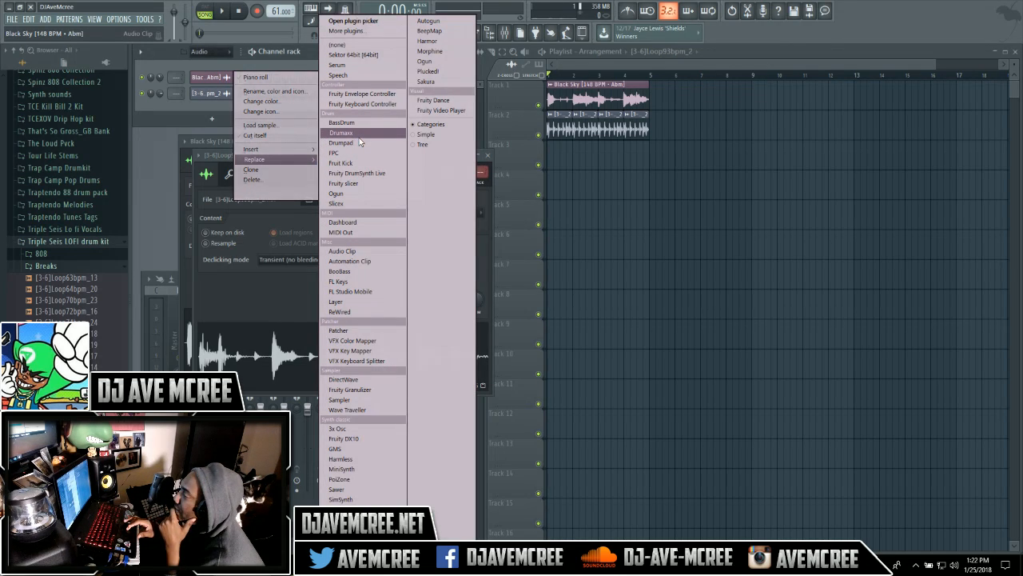
mouse_move(344, 379)
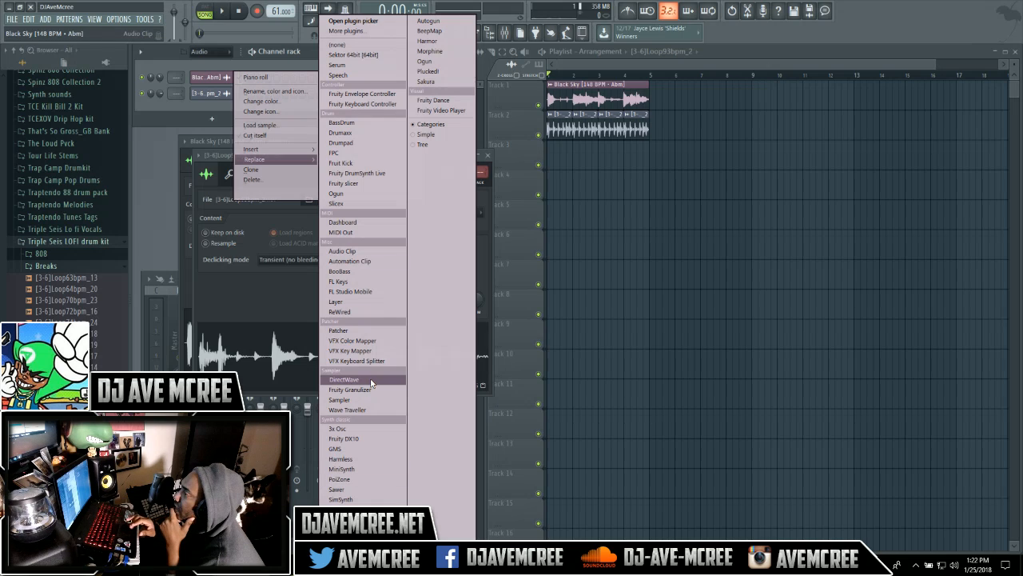
mouse_move(371, 291)
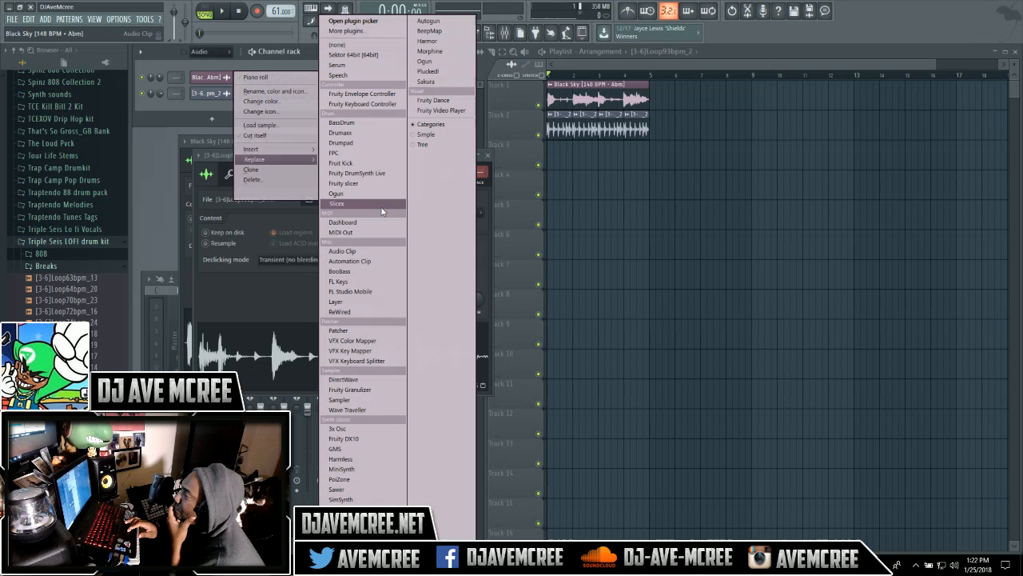
left_click(337, 203)
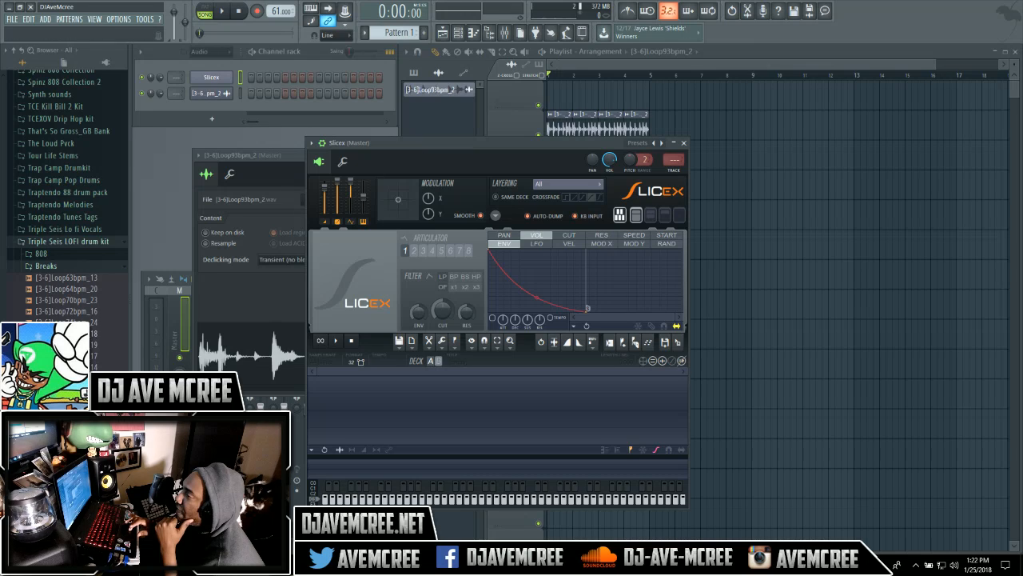
left_click_drag(67, 278, 310, 438)
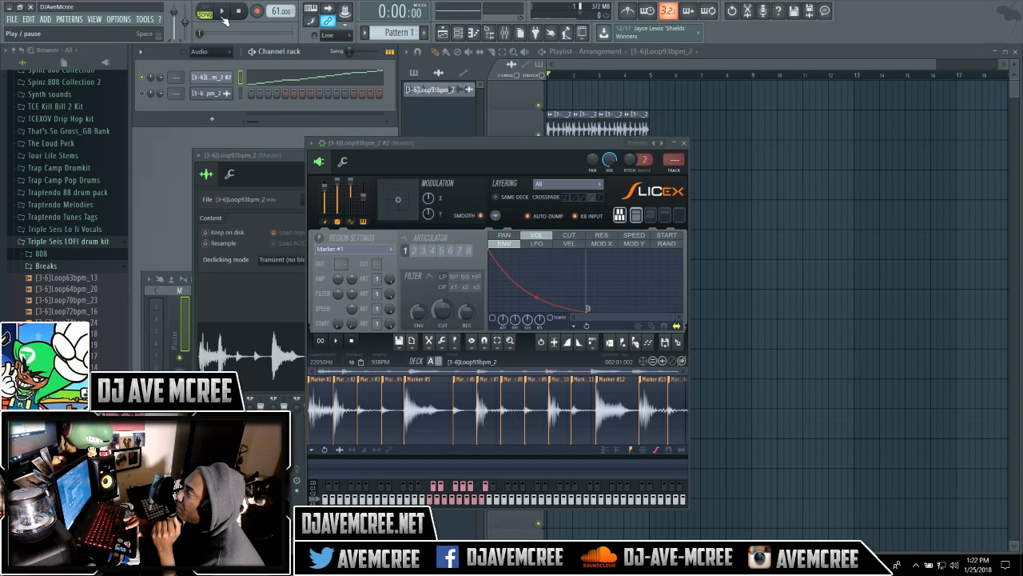
- Play and stop the sliced loop pattern, then select Pattern 1
left_click(221, 11)
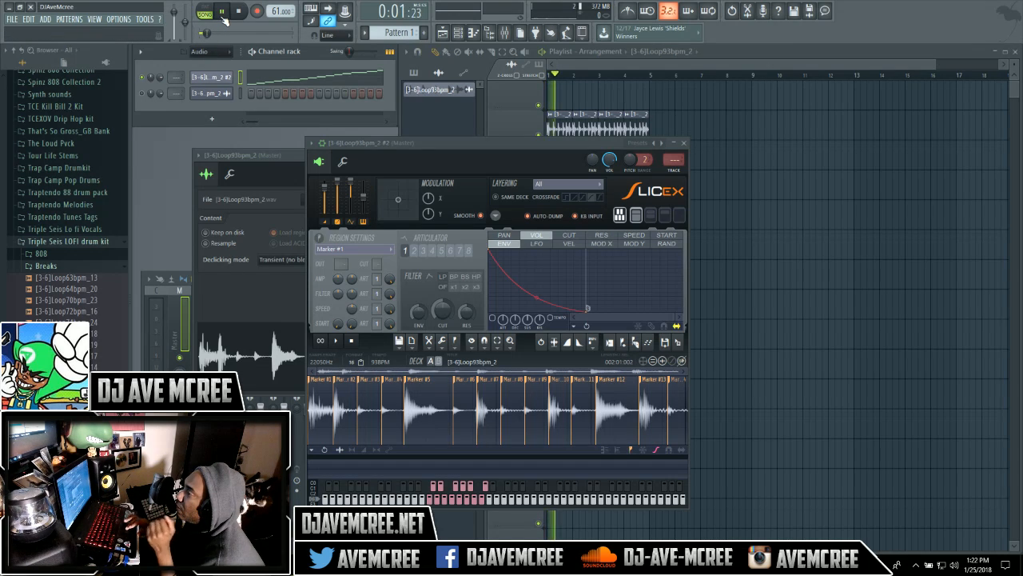
left_click(239, 11)
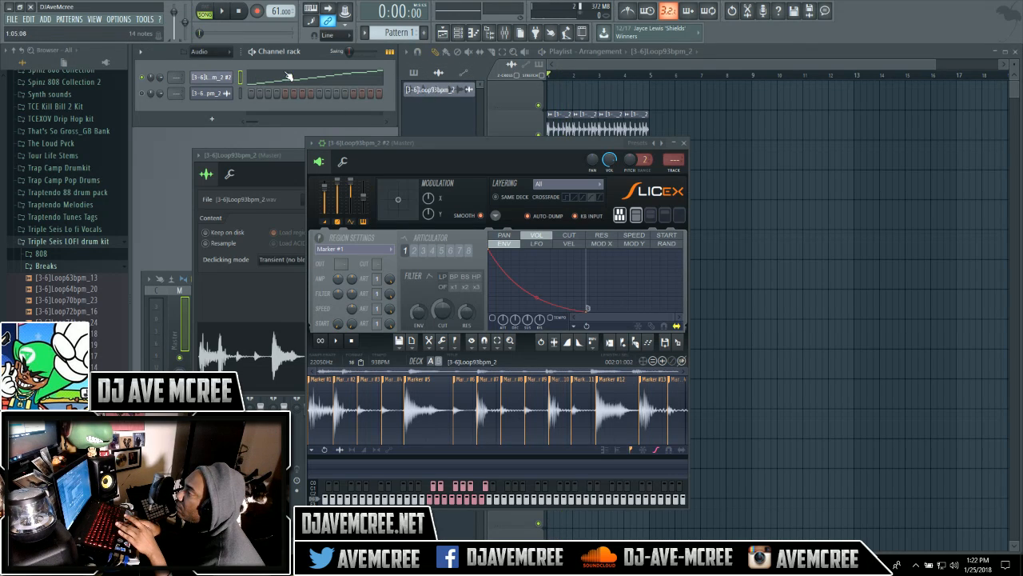
left_click(209, 51)
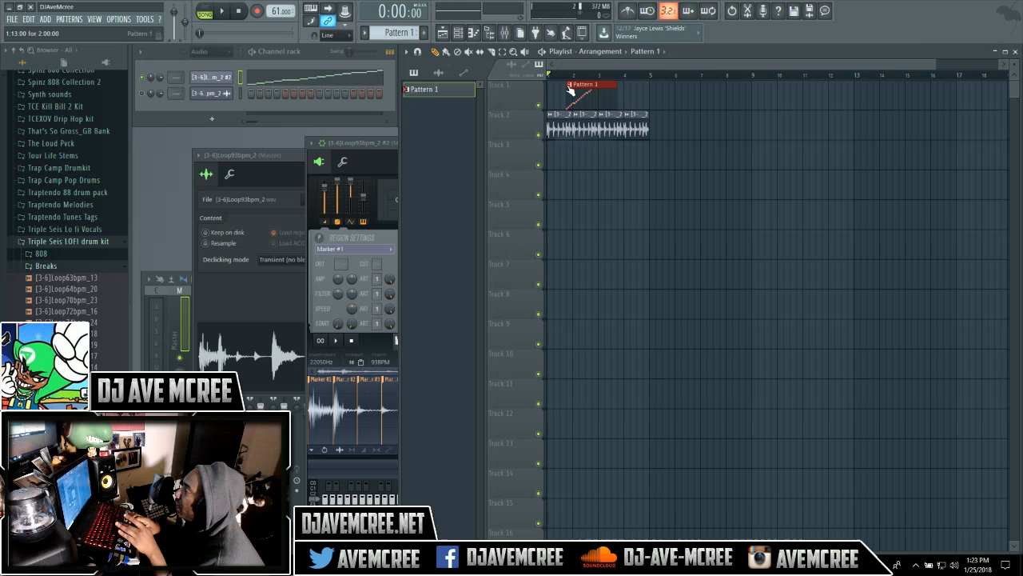
- Paint Pattern 1 onto Track 1 and return to the Image-Line forum beta thread
left_click(222, 11)
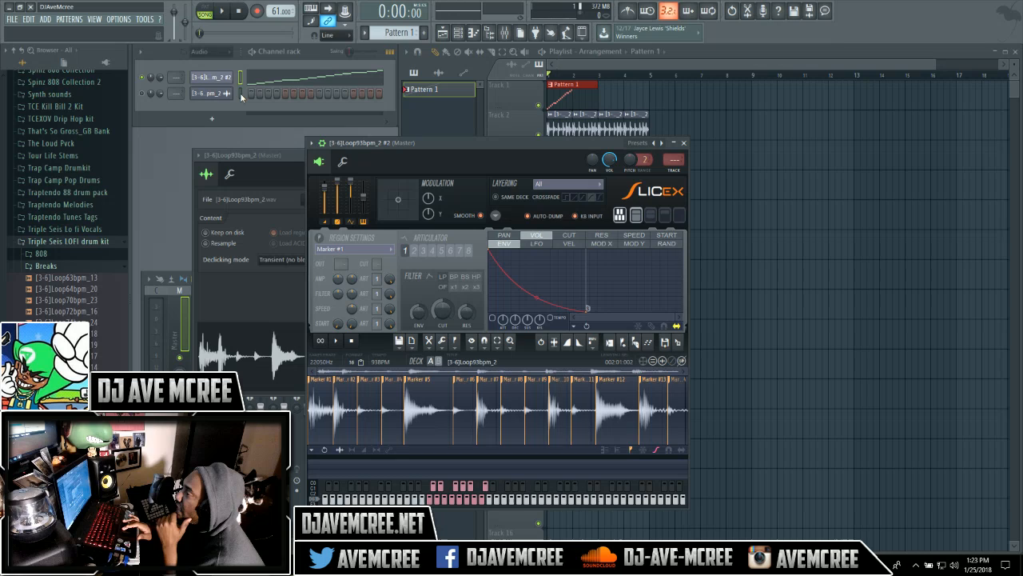
left_click(210, 77)
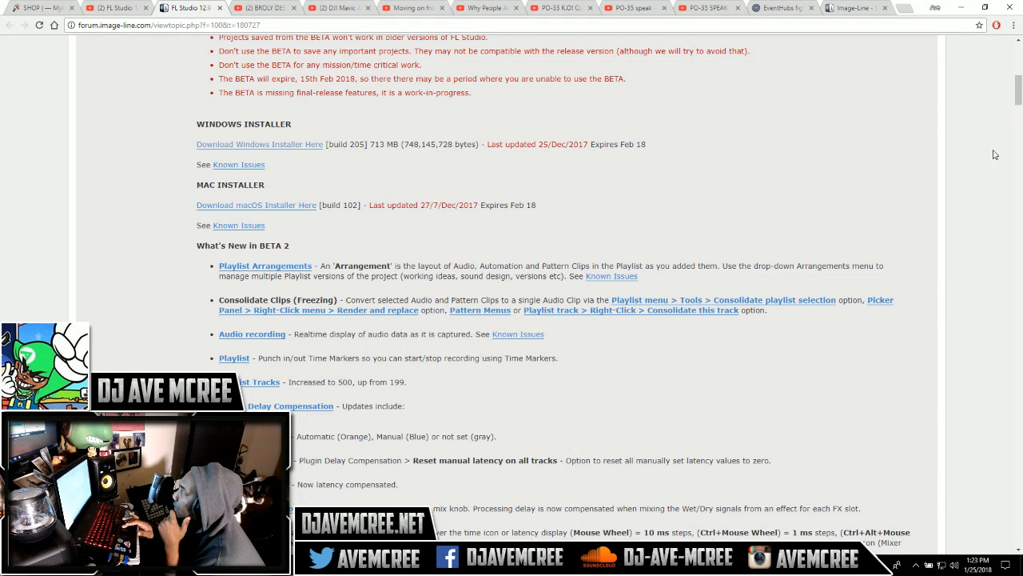
- Scroll the beta thread to the Plugin Delay Compensation and Mixer layout notes
scroll("down", 3)
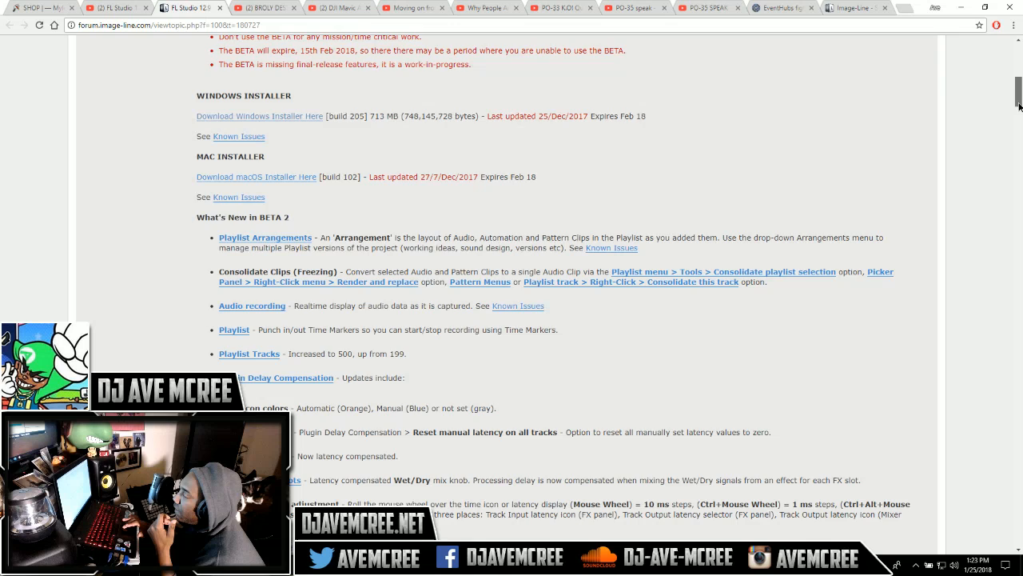
scroll("down", 3)
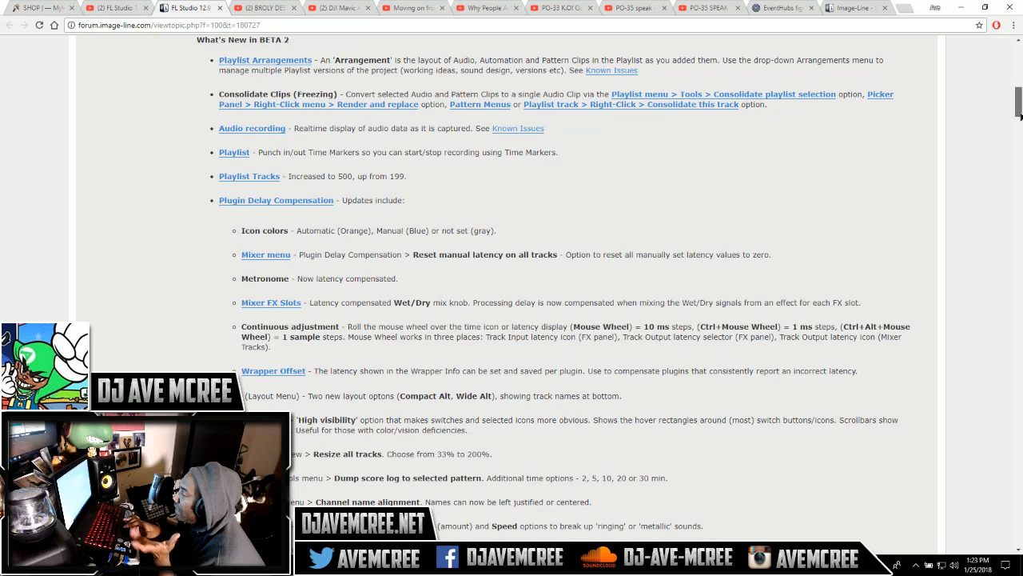
scroll("down", 3)
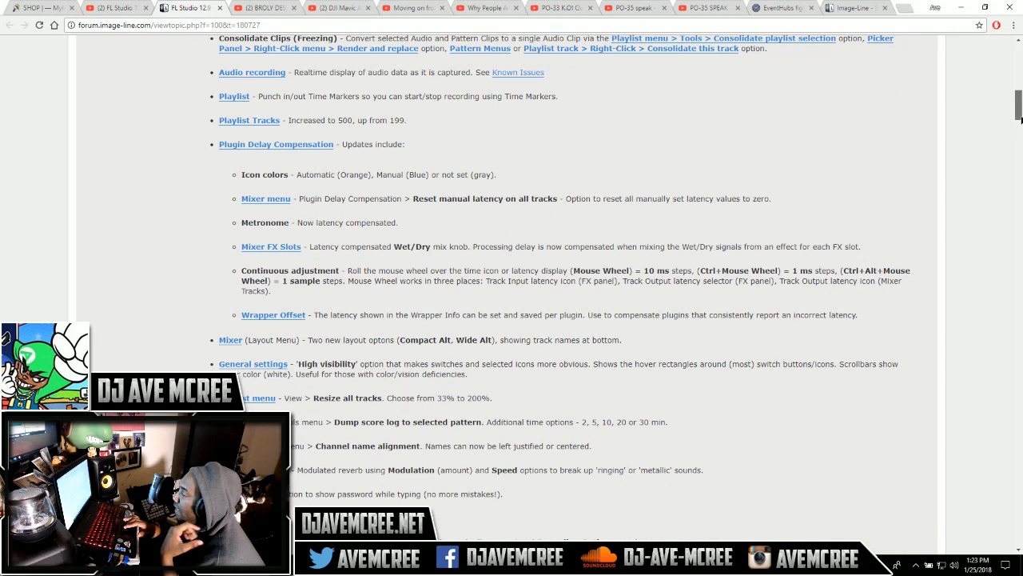
scroll("down", 3)
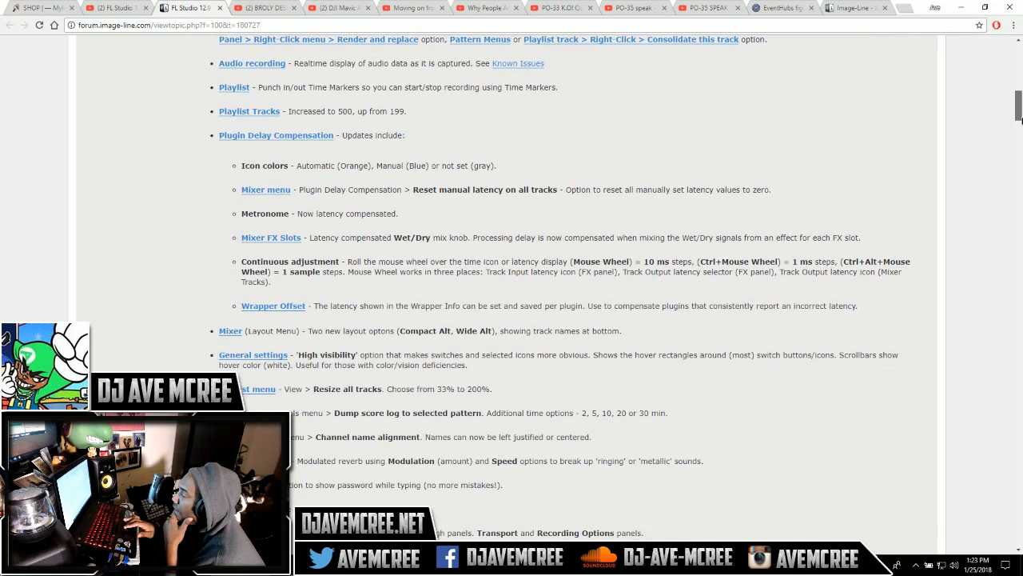
scroll("down", 3)
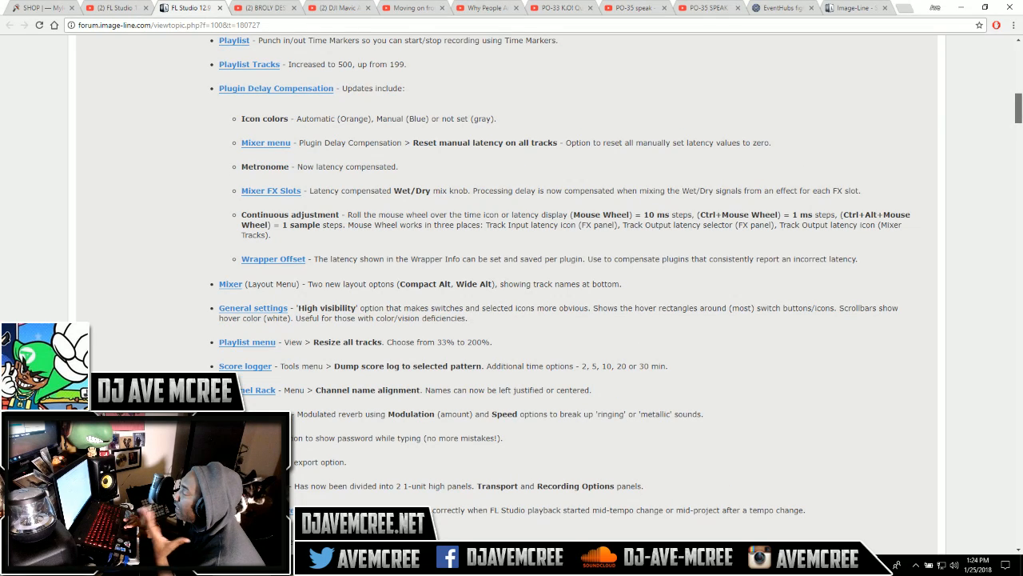
scroll("down", 3)
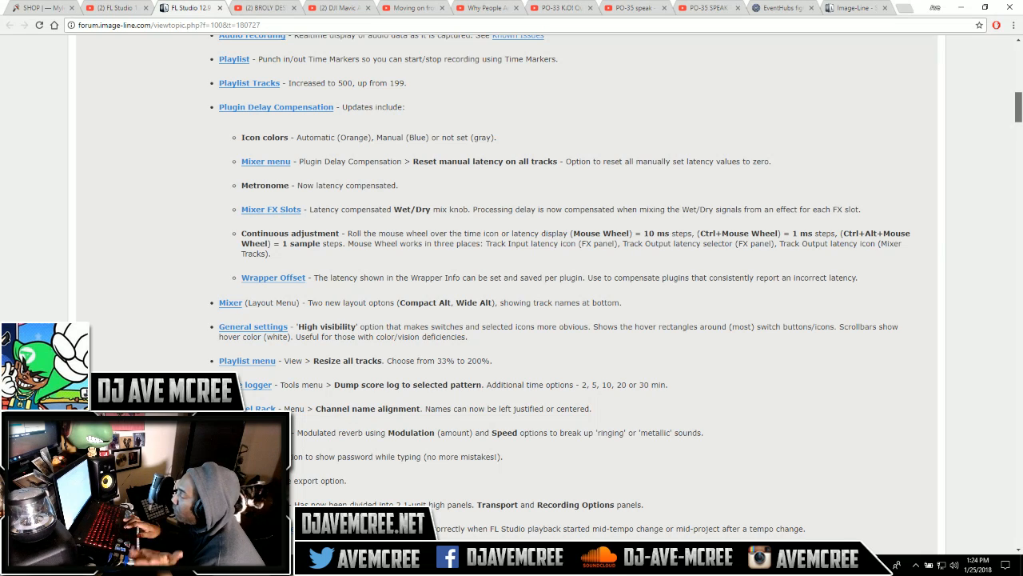
scroll("down", 3)
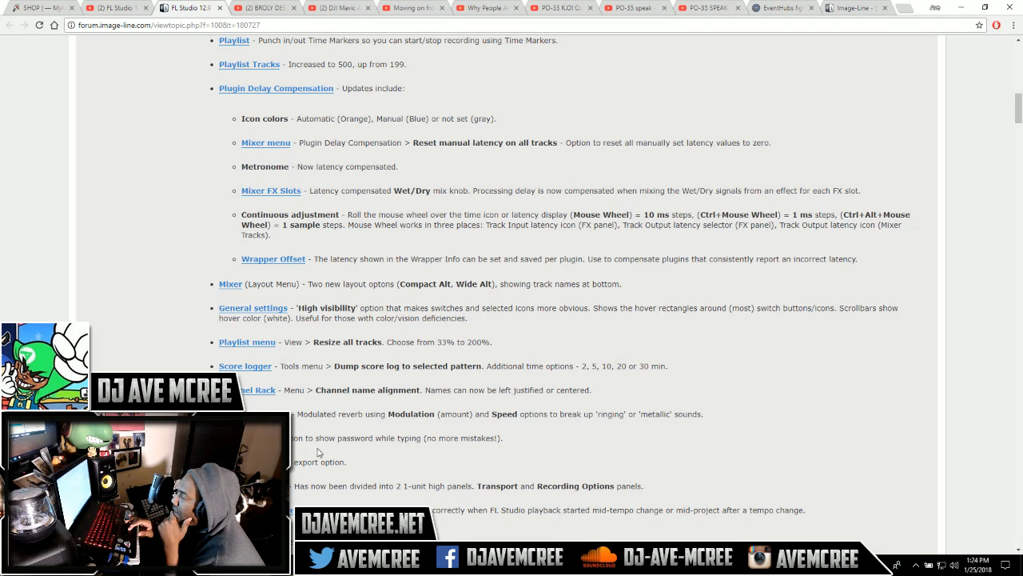
mouse_move(403, 449)
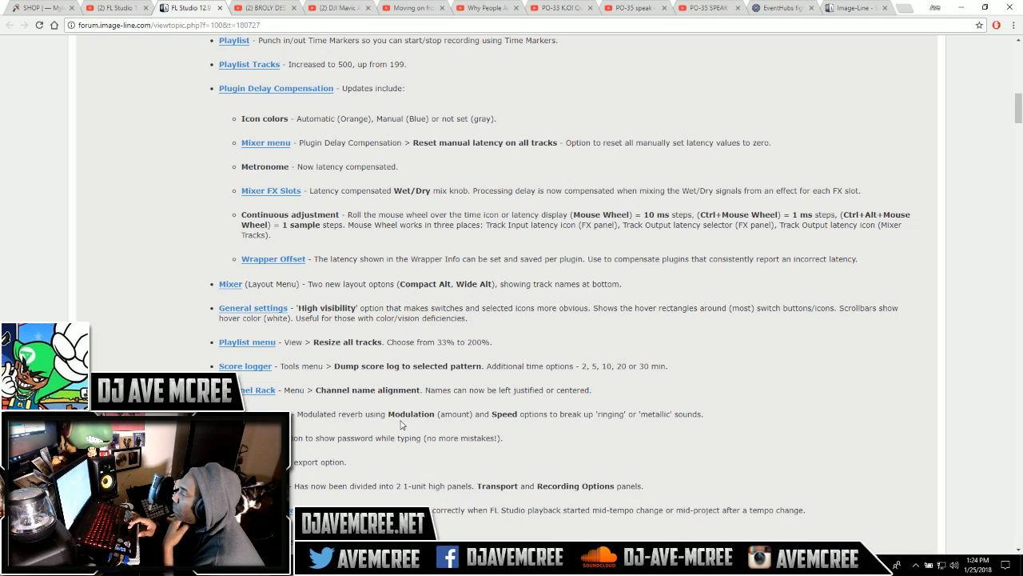
mouse_move(523, 415)
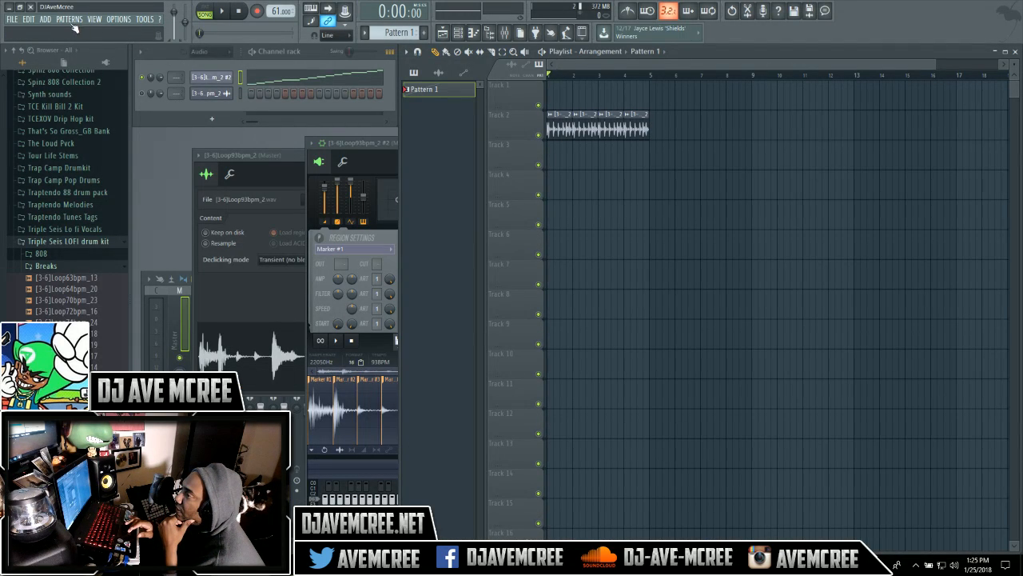
left_click(28, 18)
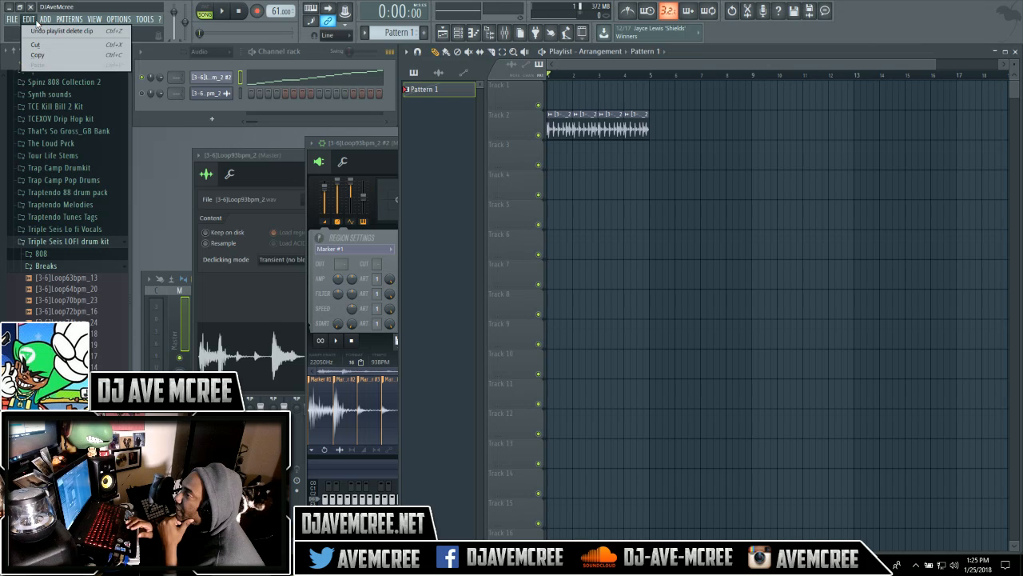
left_click(68, 19)
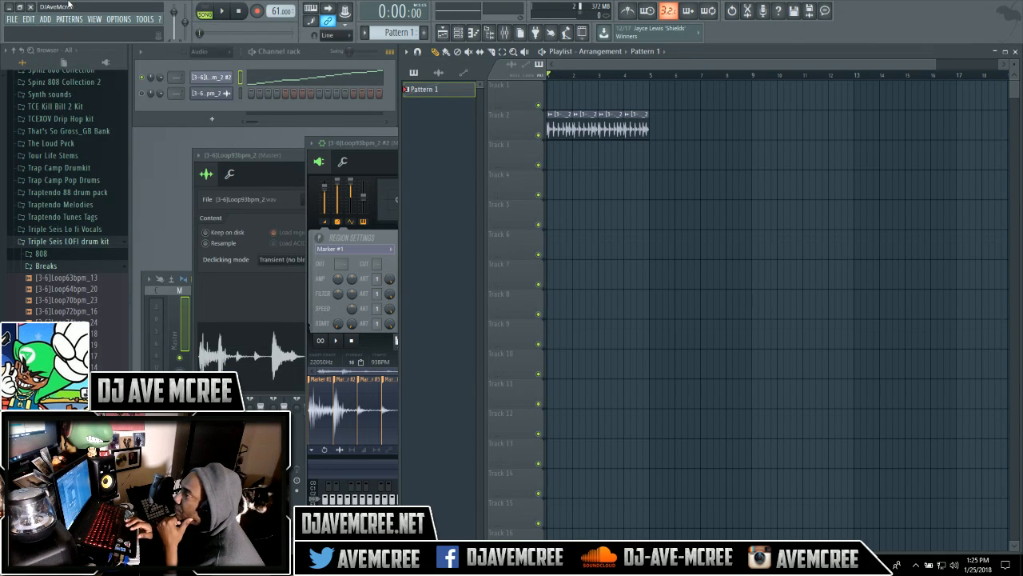
left_click(69, 18)
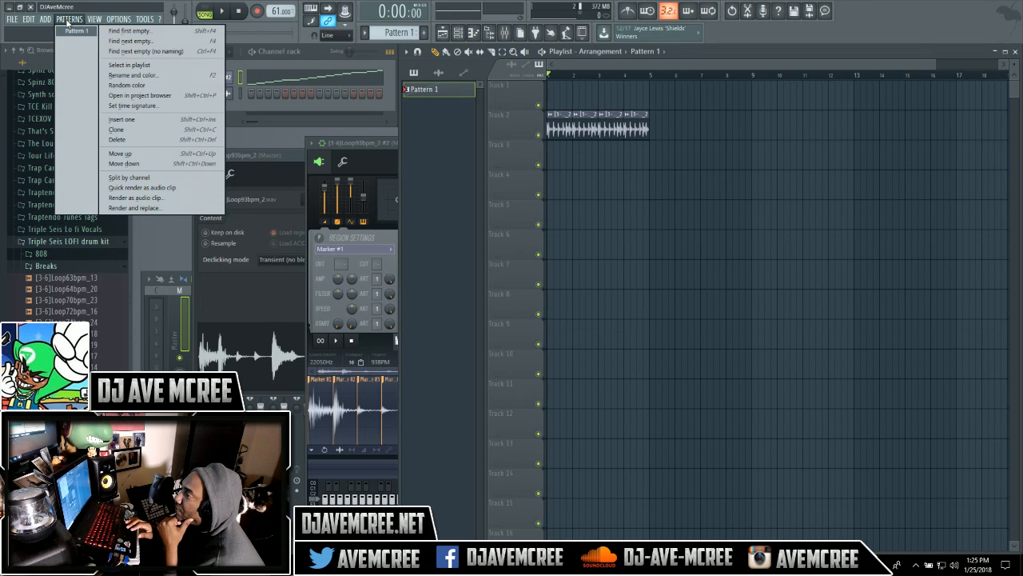
left_click(160, 20)
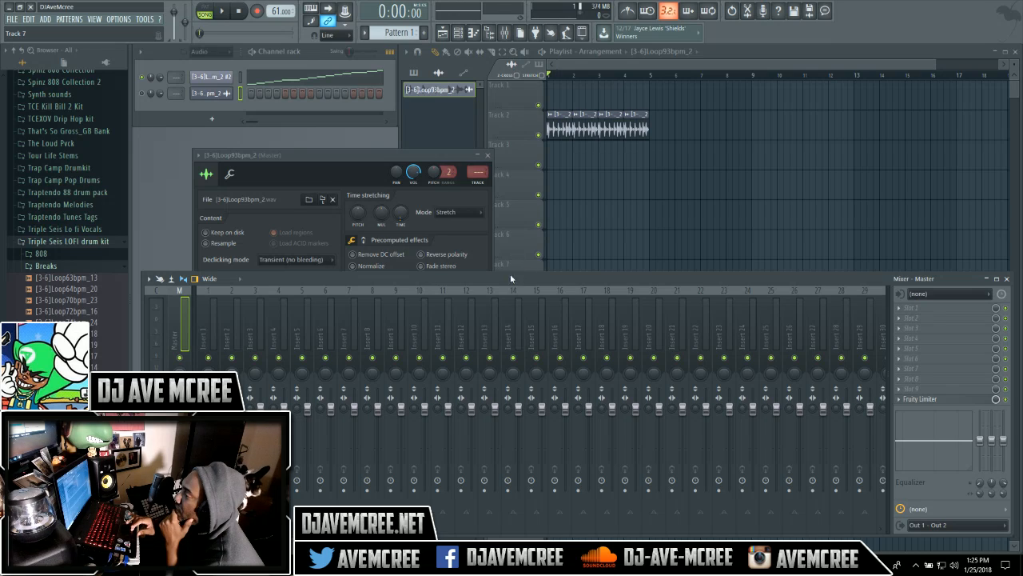
- Switch the mixer layout to Compact alt, then Wide 3, and finally Wide alt
left_click(209, 278)
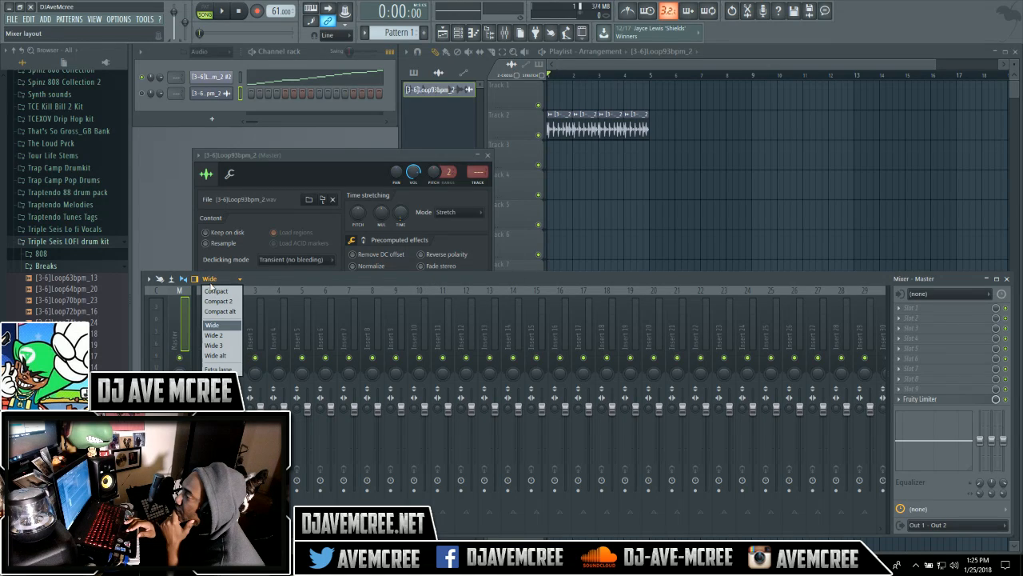
left_click(220, 311)
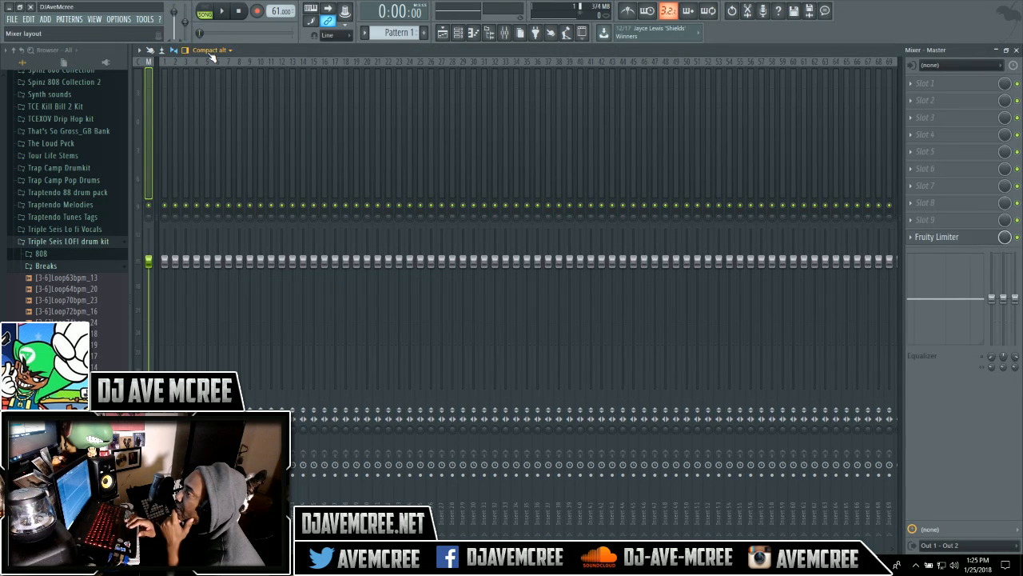
mouse_move(216, 132)
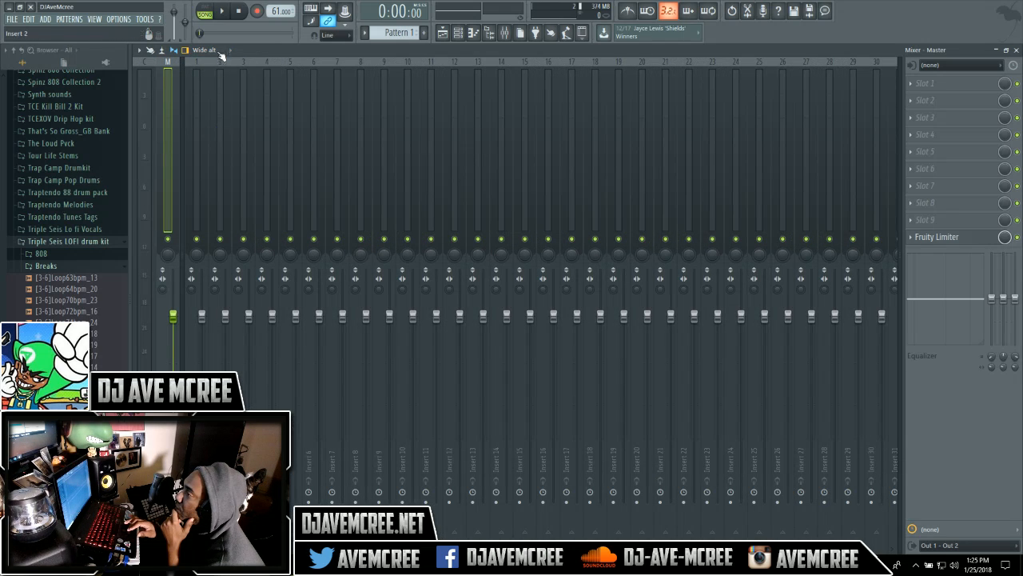
left_click(231, 50)
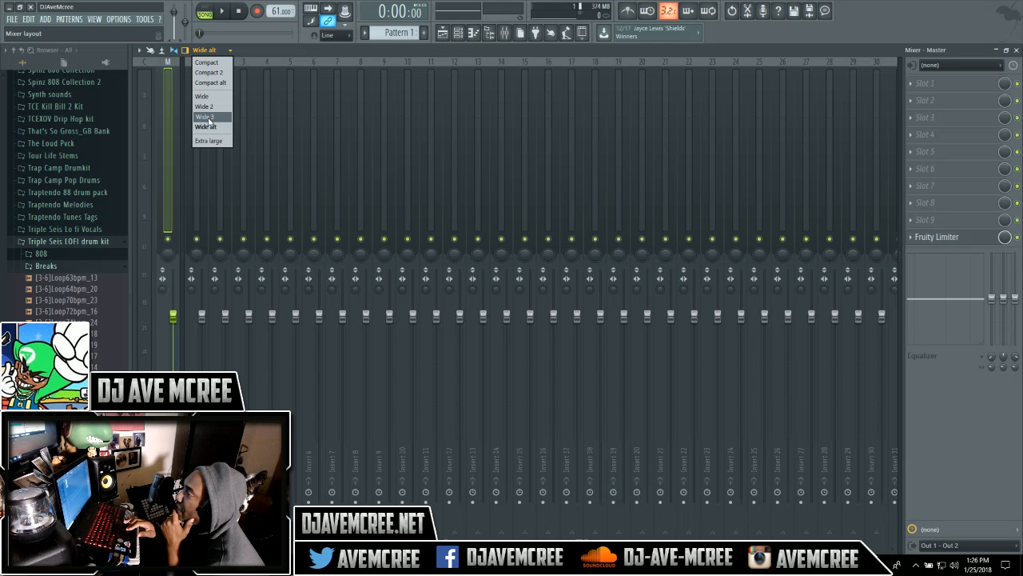
left_click(205, 116)
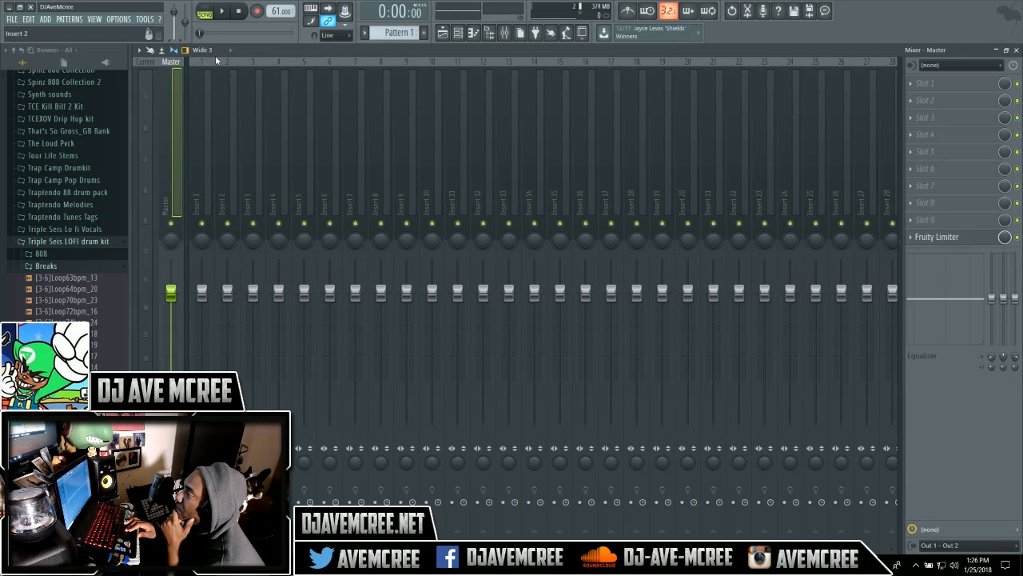
left_click(202, 50)
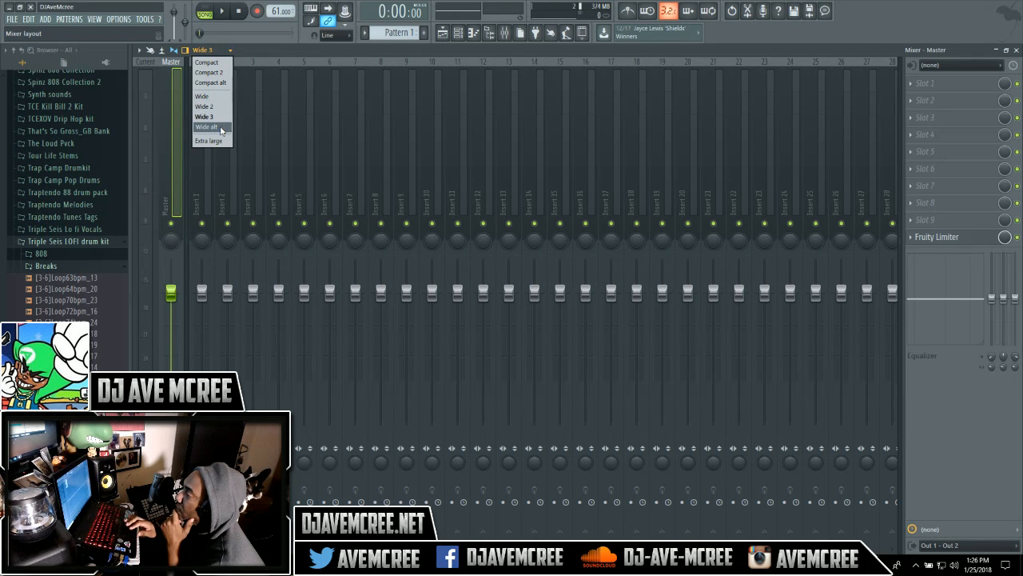
left_click(206, 127)
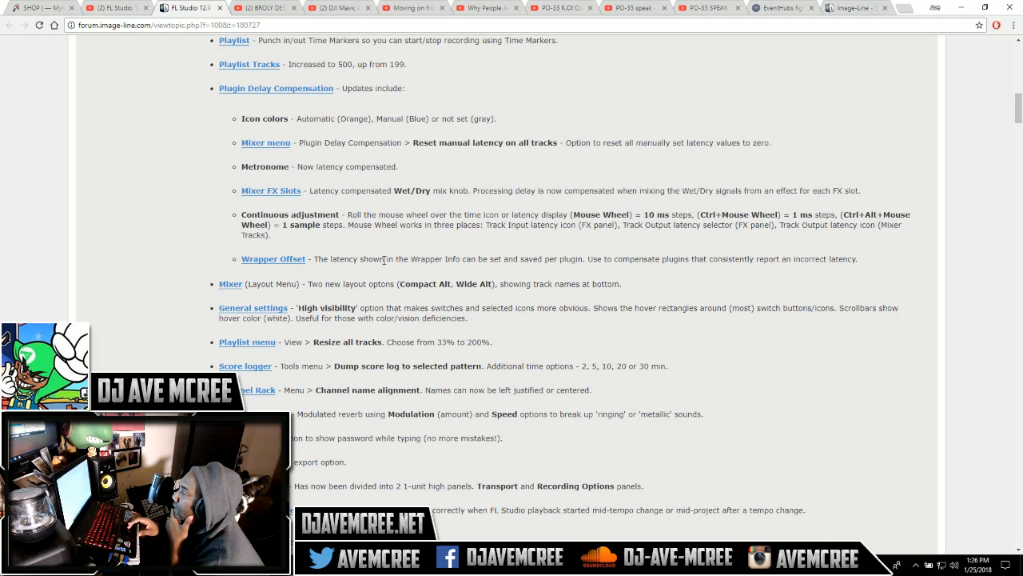
mouse_move(512, 270)
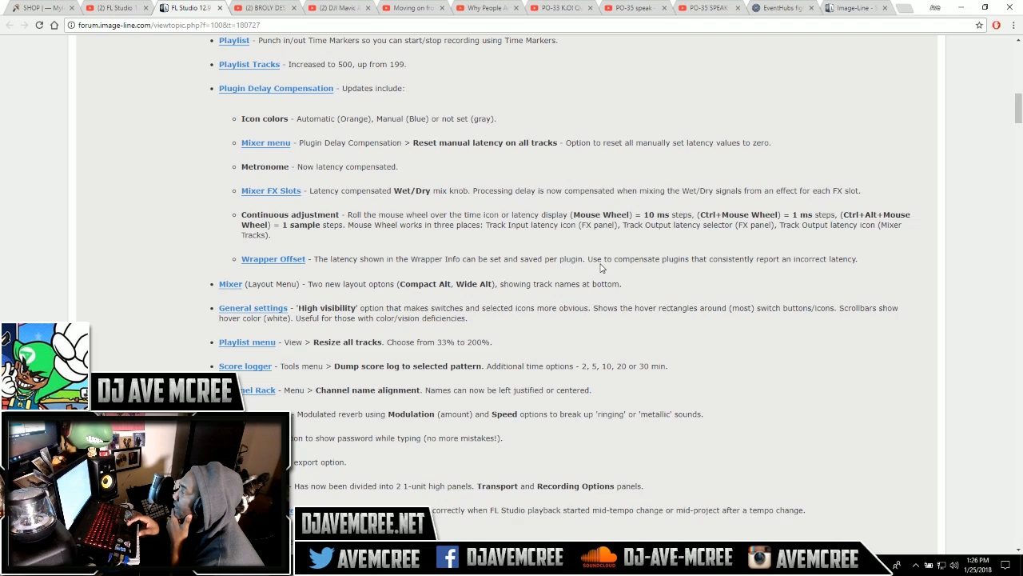
mouse_move(718, 270)
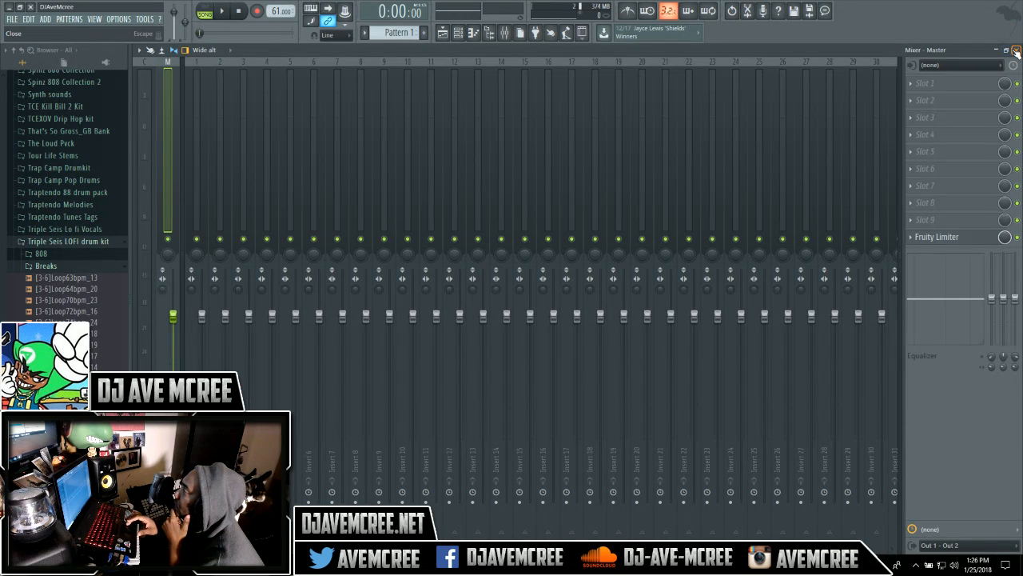
- Replace the top Channel Rack channel with a Sektor 64bit instrument
right_click(208, 77)
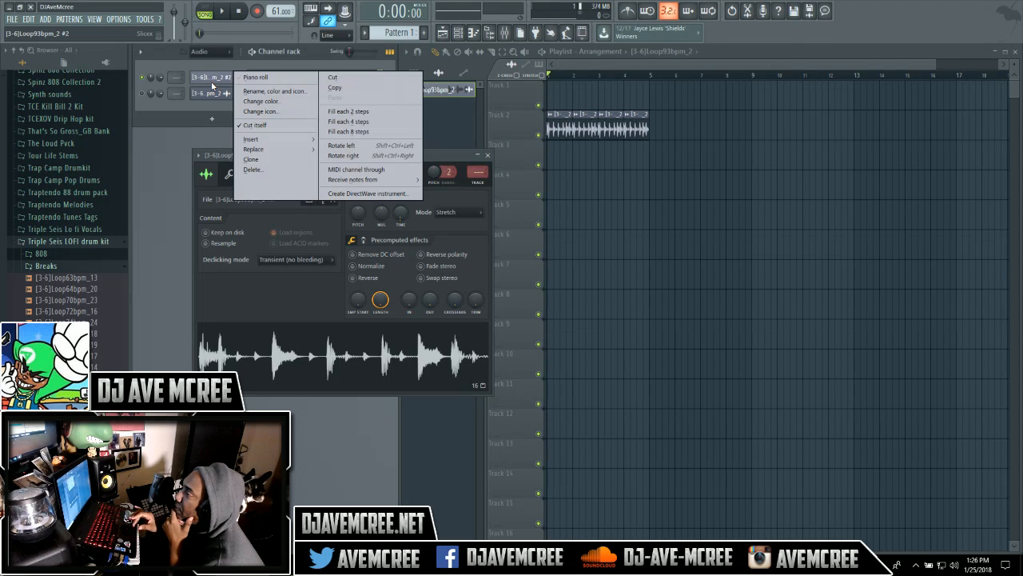
left_click(254, 149)
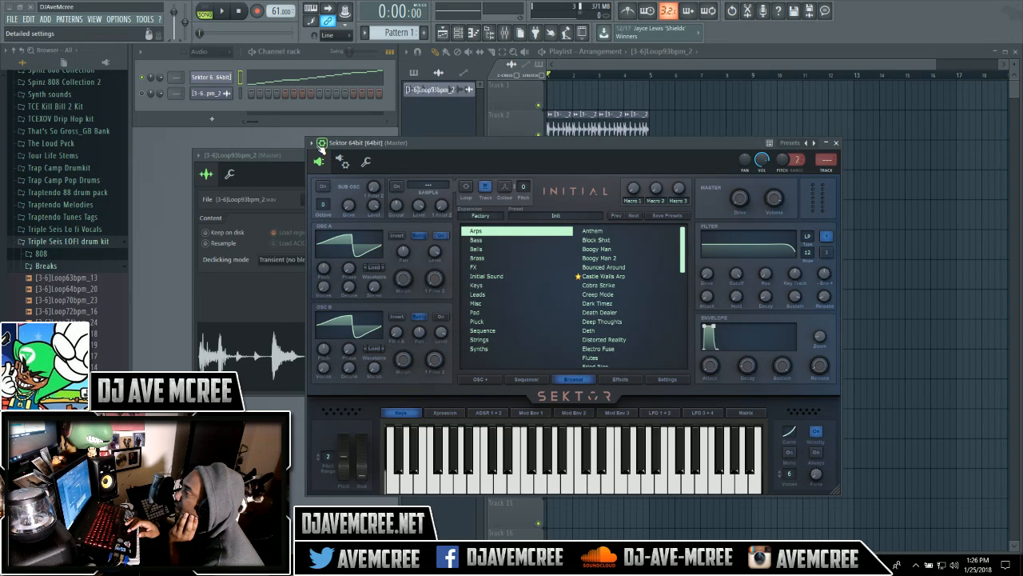
- Load Sektor's Boogy Man 2 preset and start recording the Sektor part
left_click(568, 464)
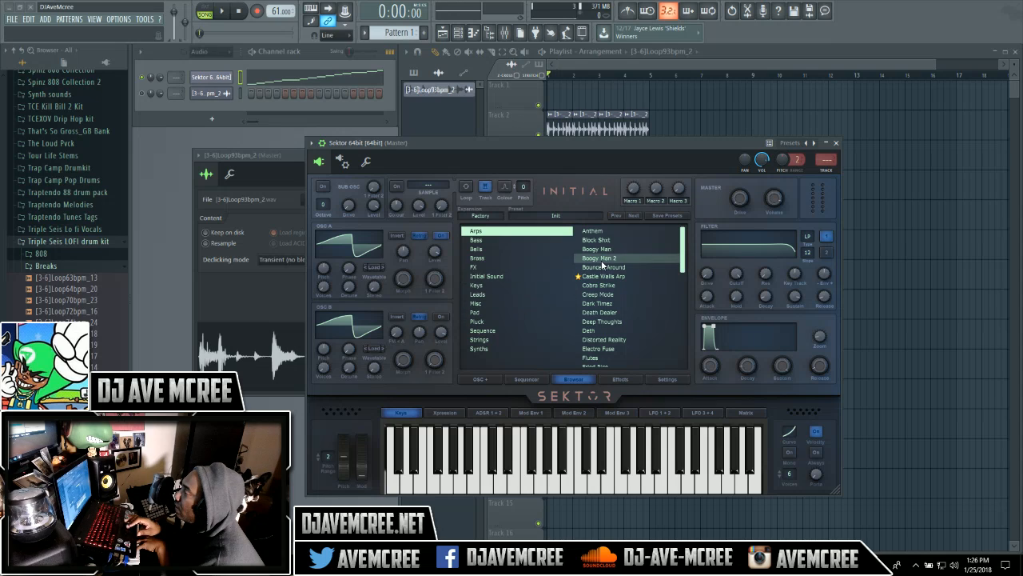
left_click(602, 257)
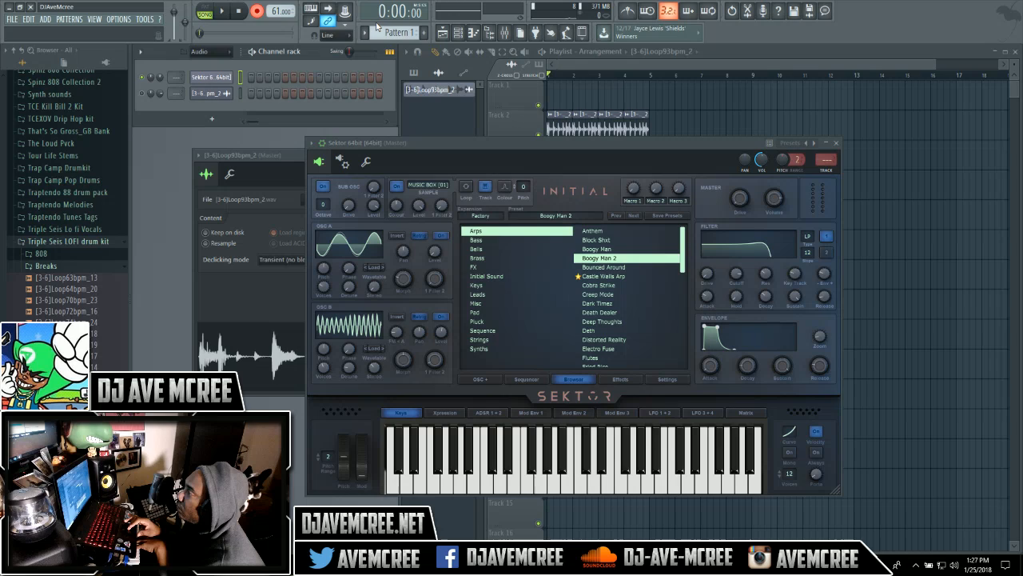
left_click(221, 11)
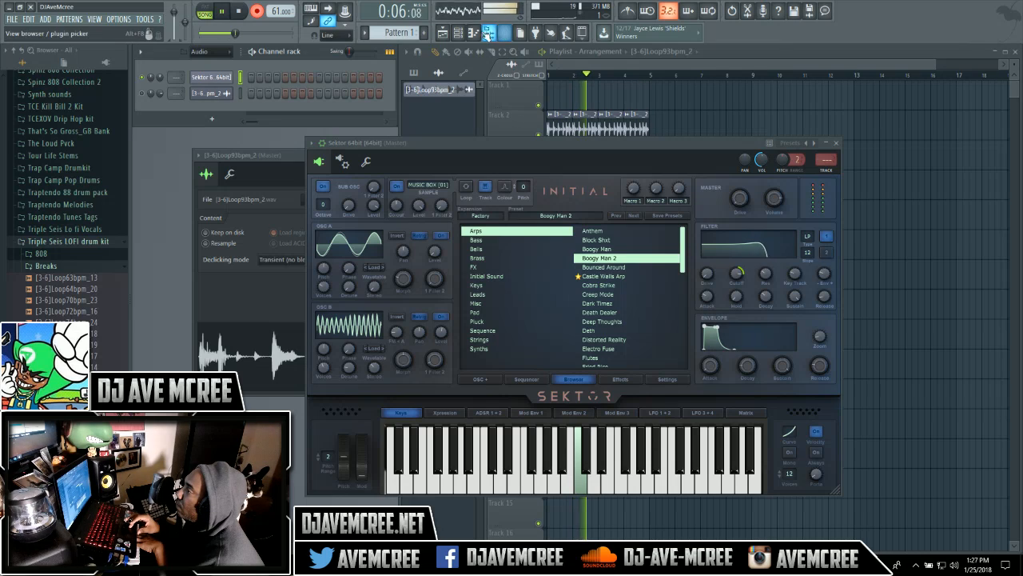
mouse_move(627, 12)
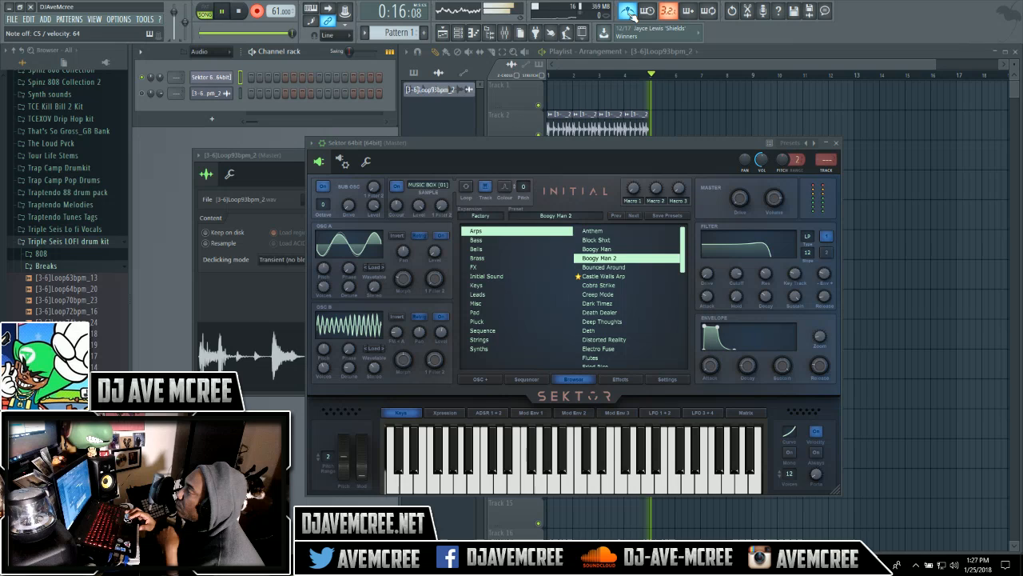
- Record a Sektor note part into Pattern 1, then stop
left_click(242, 11)
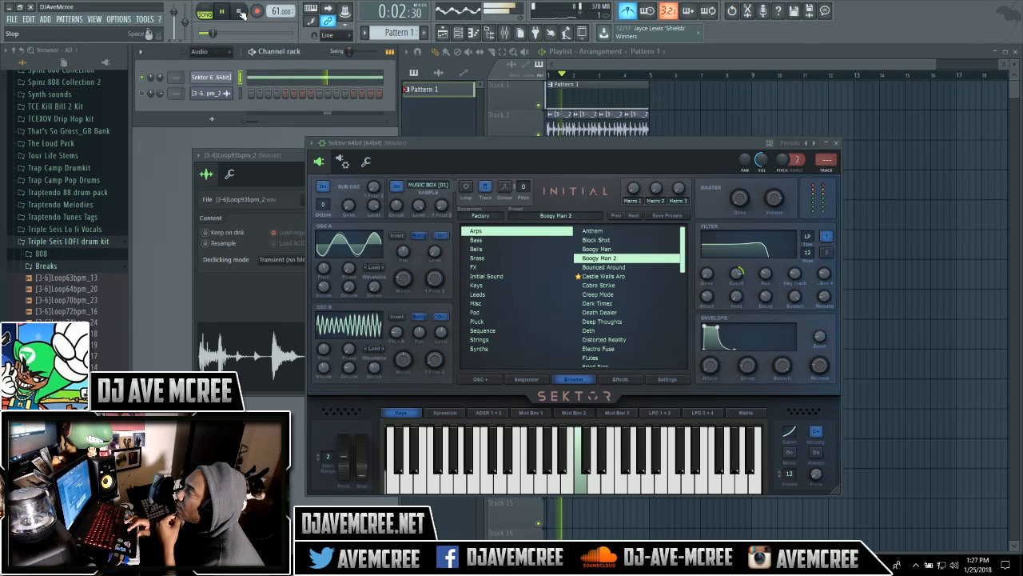
left_click(222, 10)
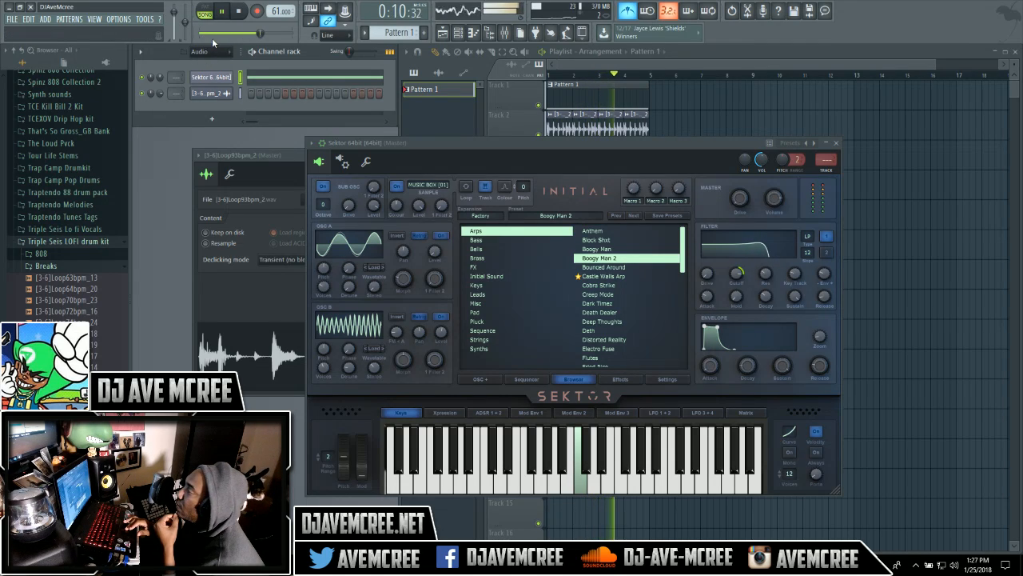
left_click(220, 11)
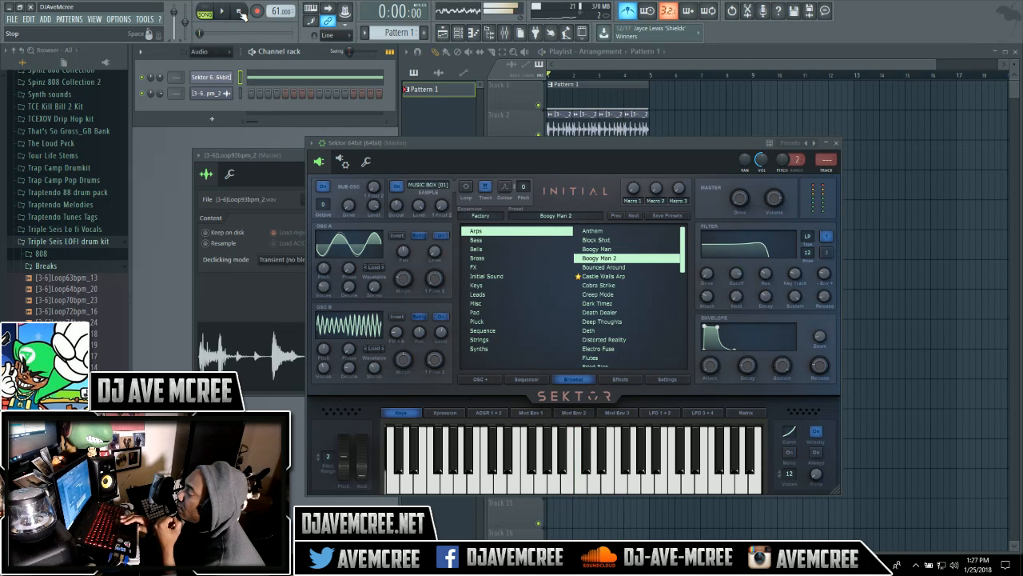
- Play back the recorded Pattern 1 against the drum loop, then stop
left_click(221, 11)
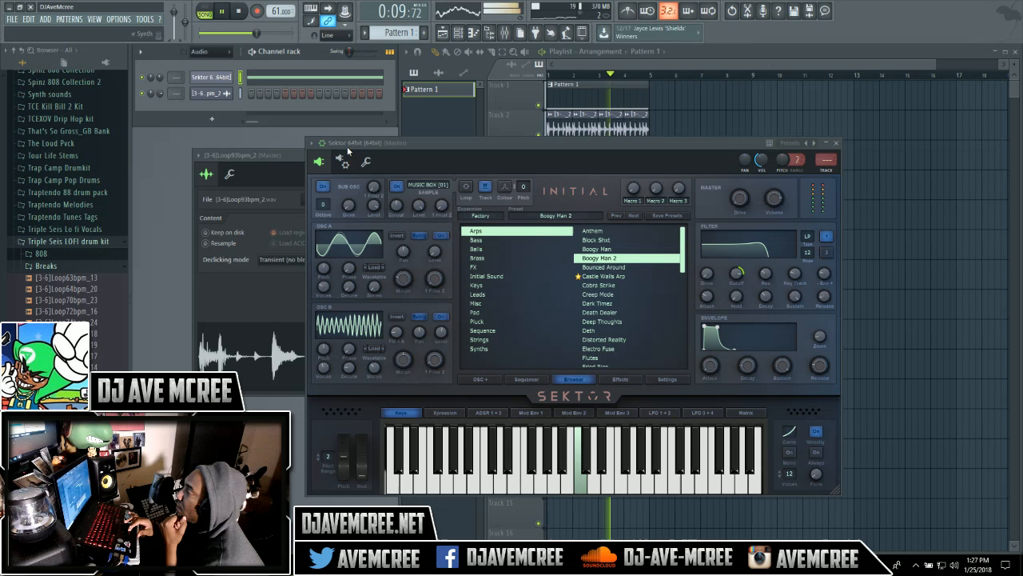
left_click(342, 161)
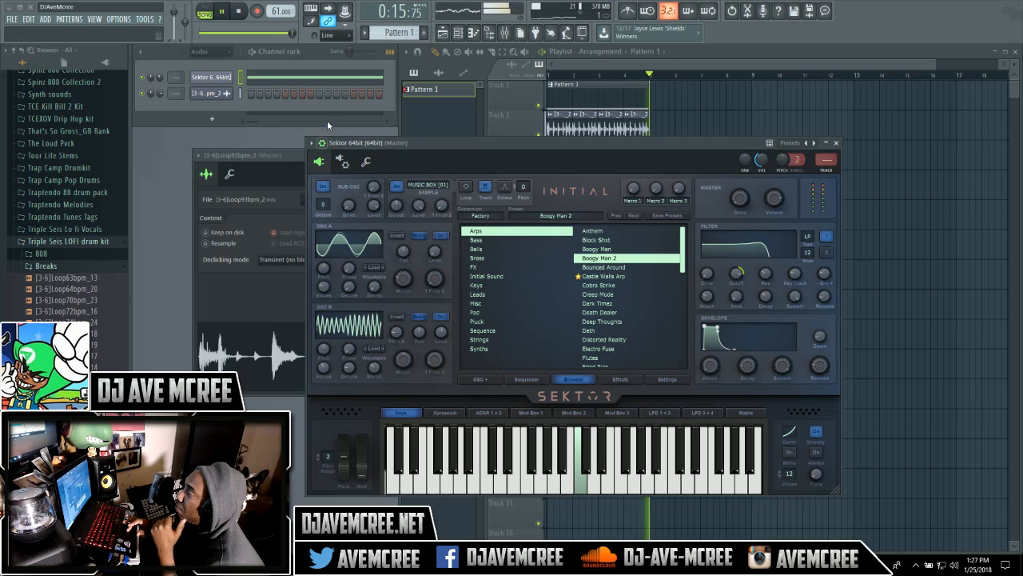
left_click(221, 12)
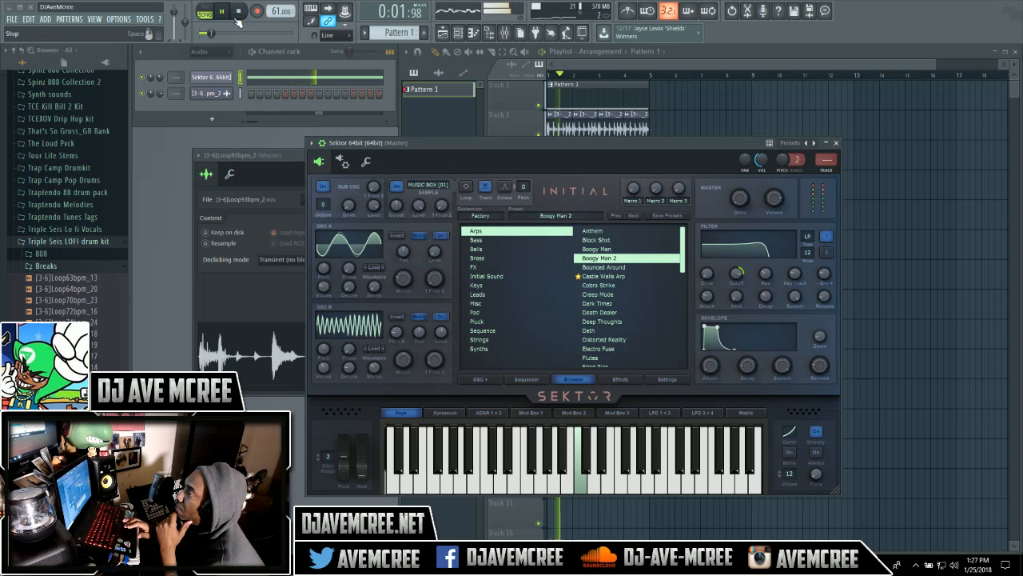
left_click(222, 11)
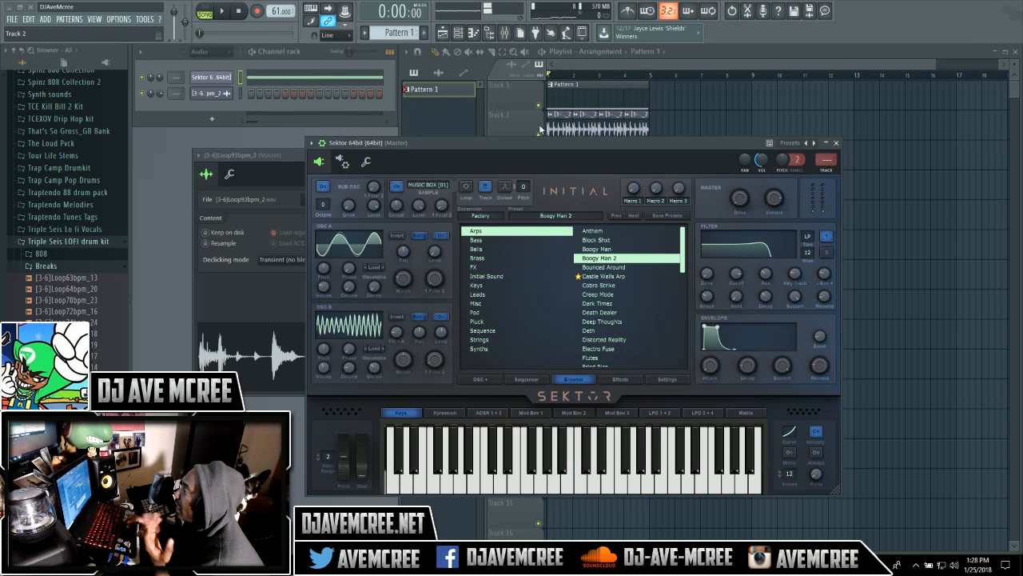
mouse_move(529, 156)
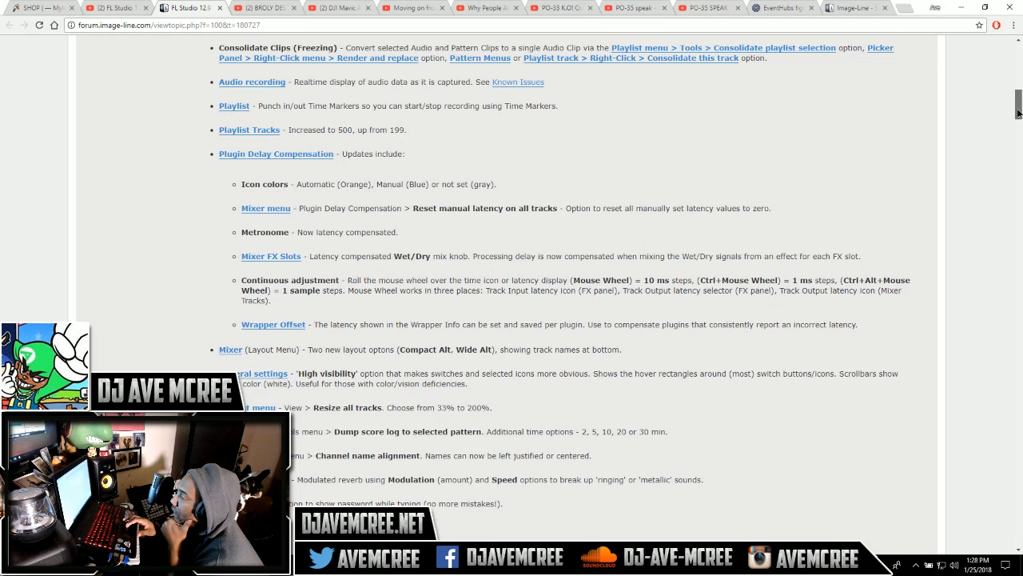
- Scroll the BETA 2 release notes down to the Known Issues list
scroll("down", 3)
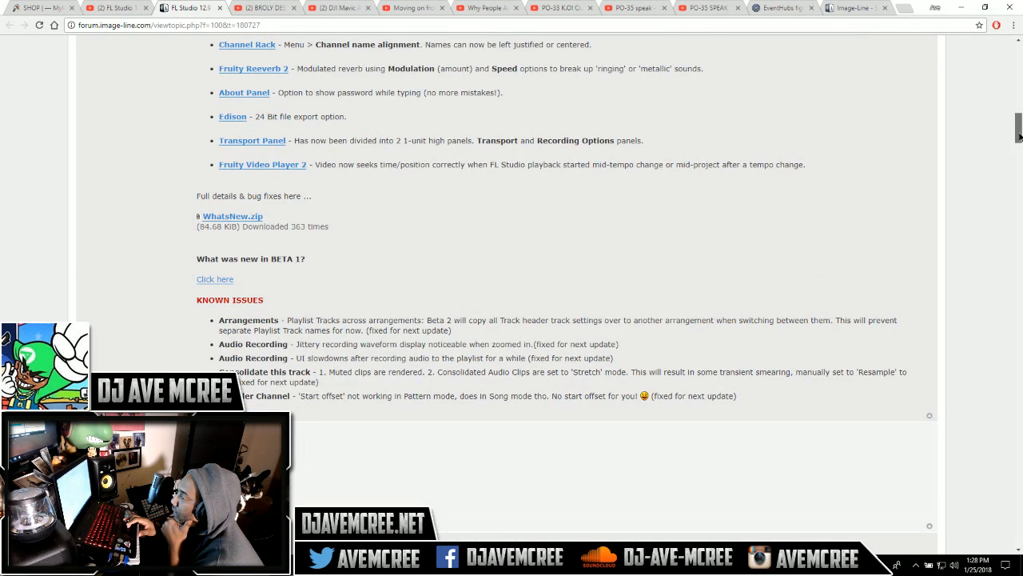